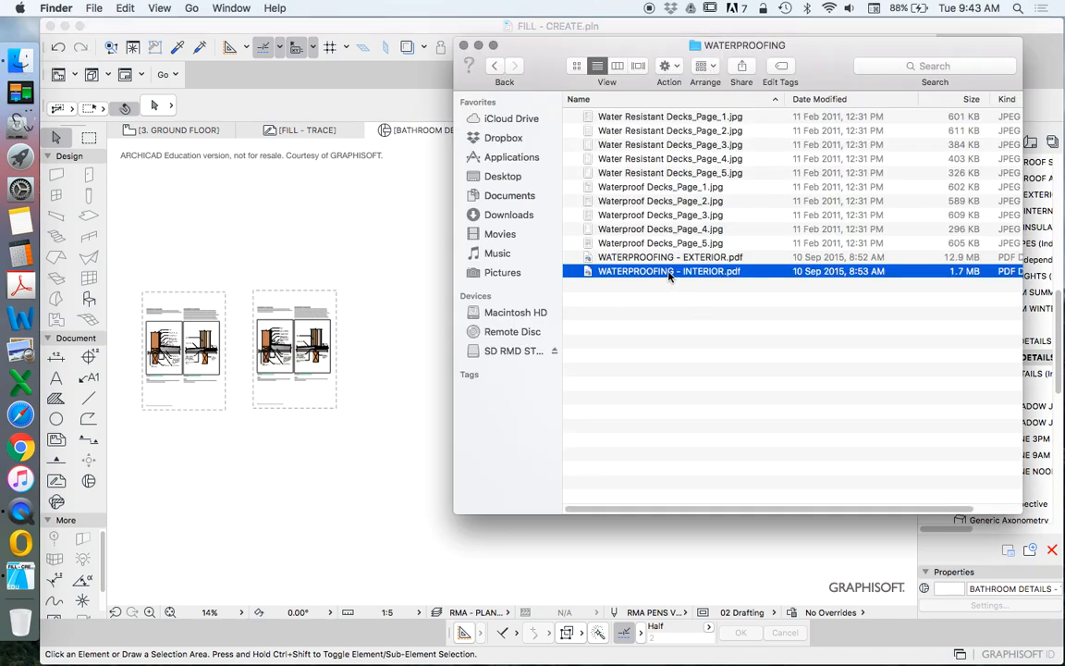
# Place page 12 of WATERPROOFING - INTERIOR.pdf into the bathroom details view
pyautogui.doubleClick(668, 270)
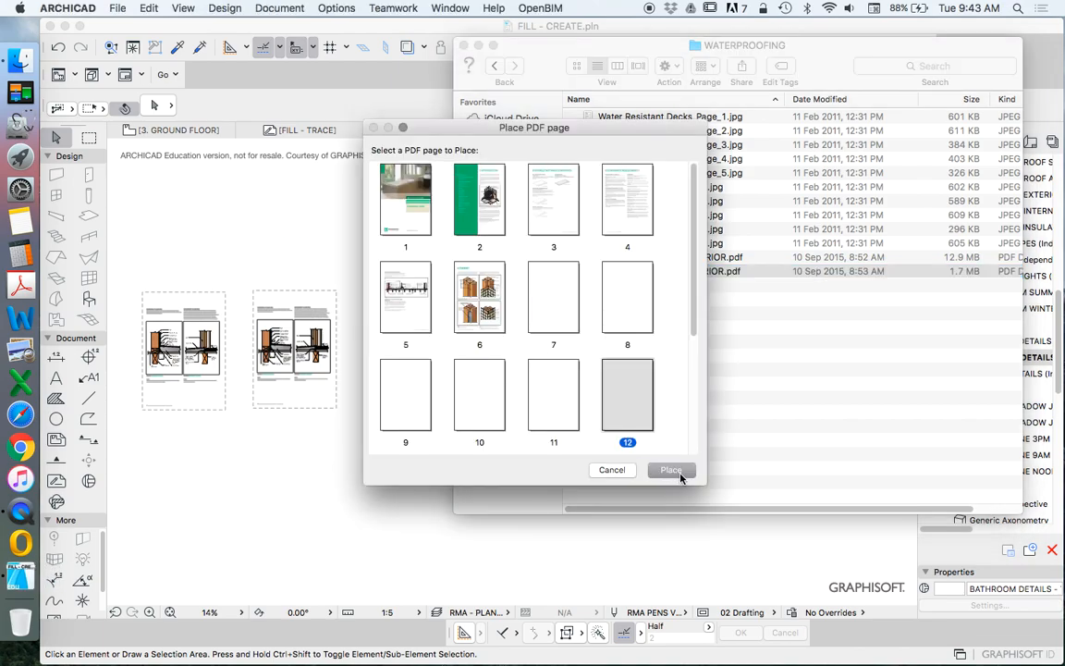
pyautogui.click(670, 470)
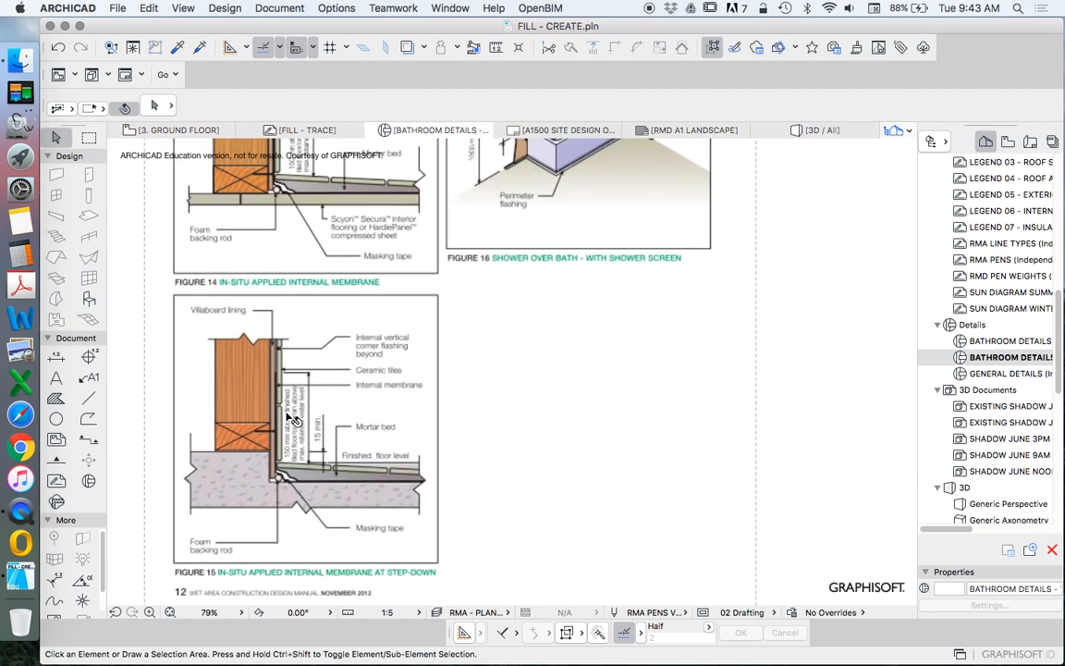
pyautogui.scroll(-3)
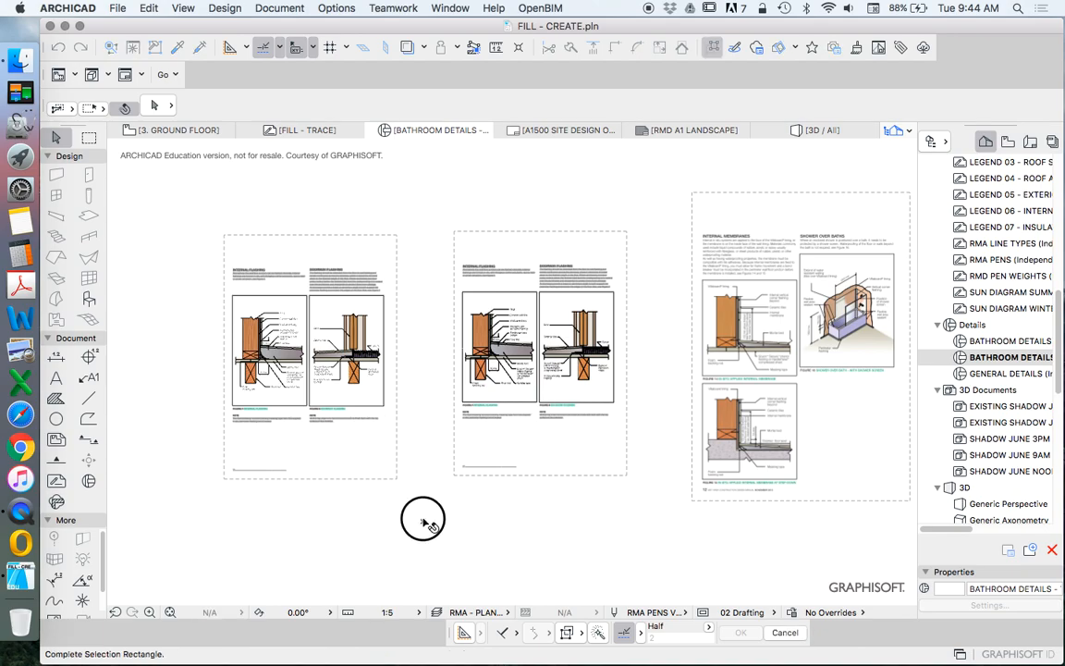
# Move the placed waterproofing page beside the existing bathroom detail page
pyautogui.moveTo(295, 315); pyautogui.dragTo(426, 534)
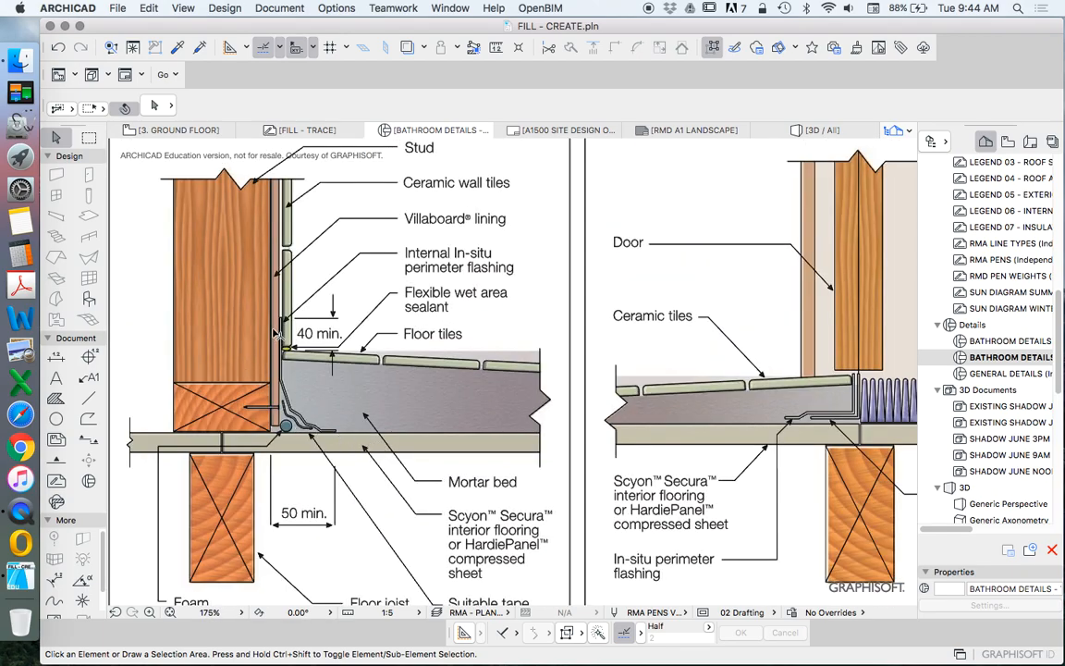
pyautogui.moveTo(311, 444)
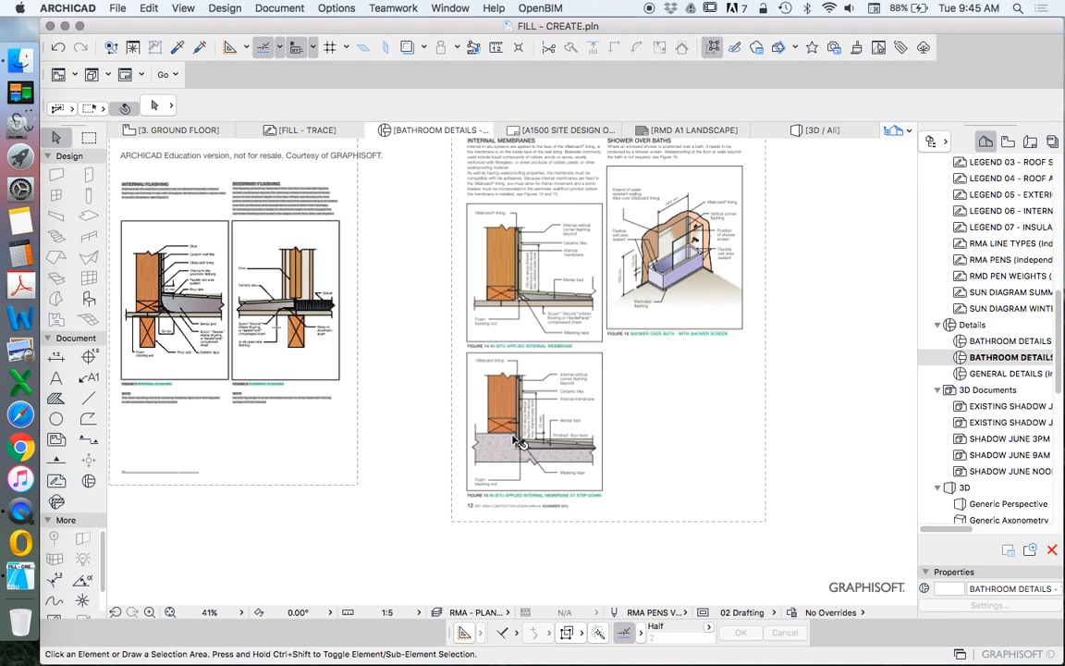
pyautogui.moveTo(257, 324)
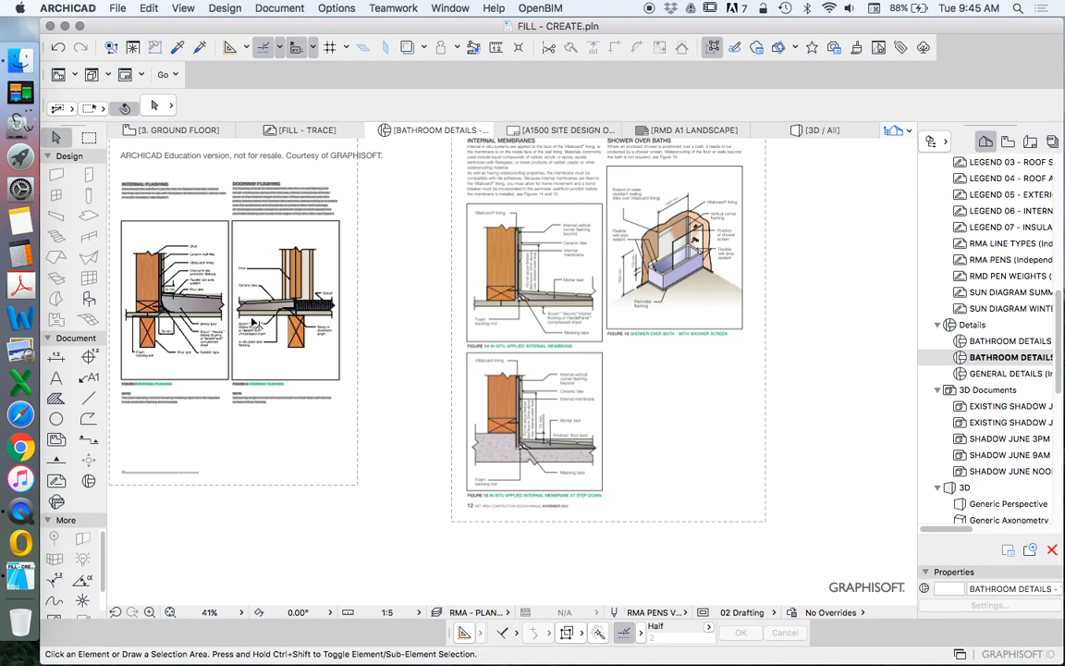
pyautogui.moveTo(521, 463)
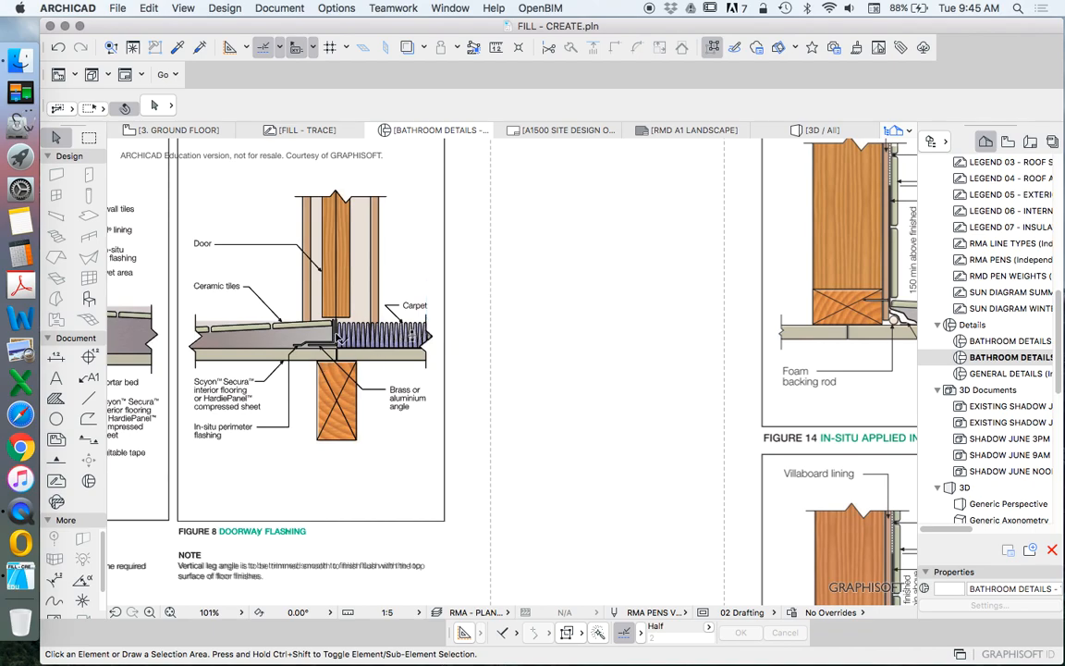
pyautogui.moveTo(329, 335)
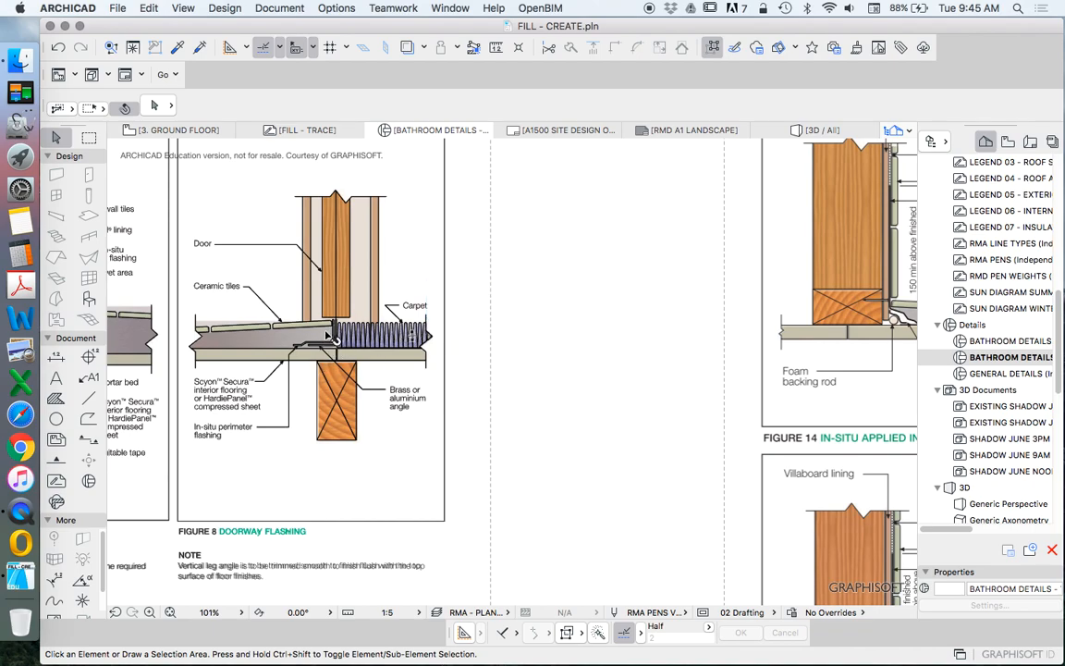
pyautogui.moveTo(322, 340)
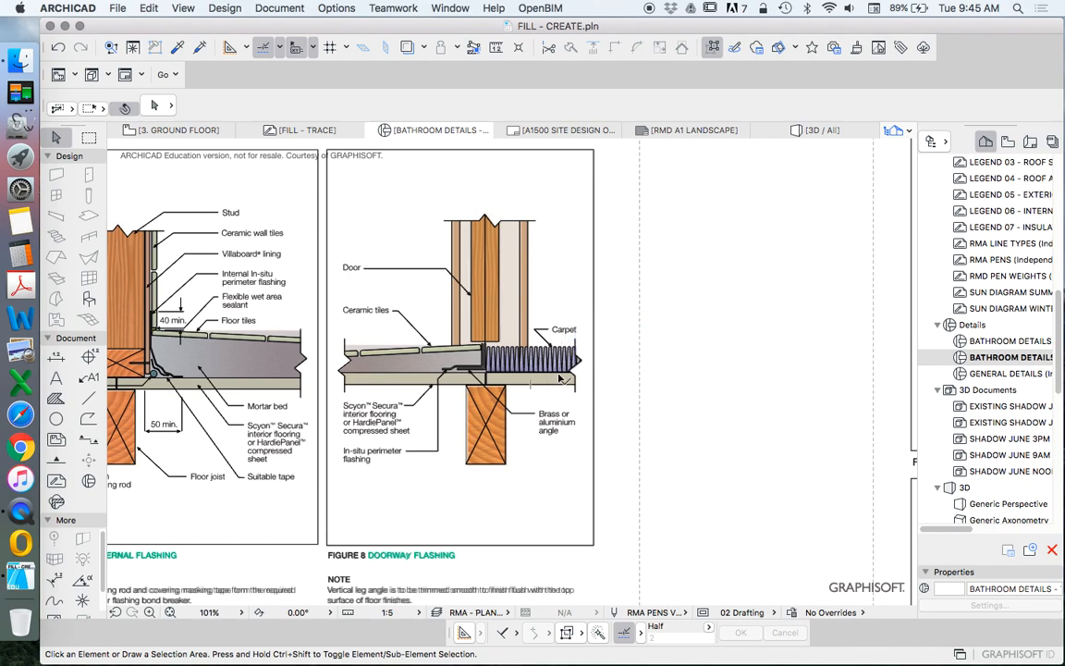
pyautogui.moveTo(563, 360)
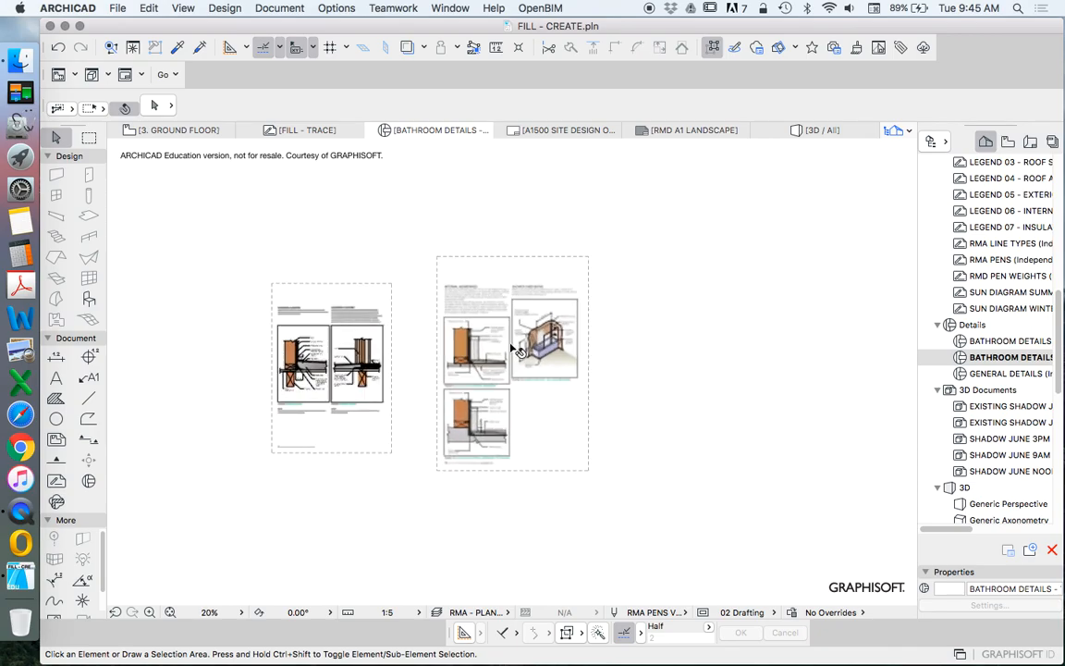
# Resize the selected waterproofing page graphically down to the detail page's size
pyautogui.click(492, 355)
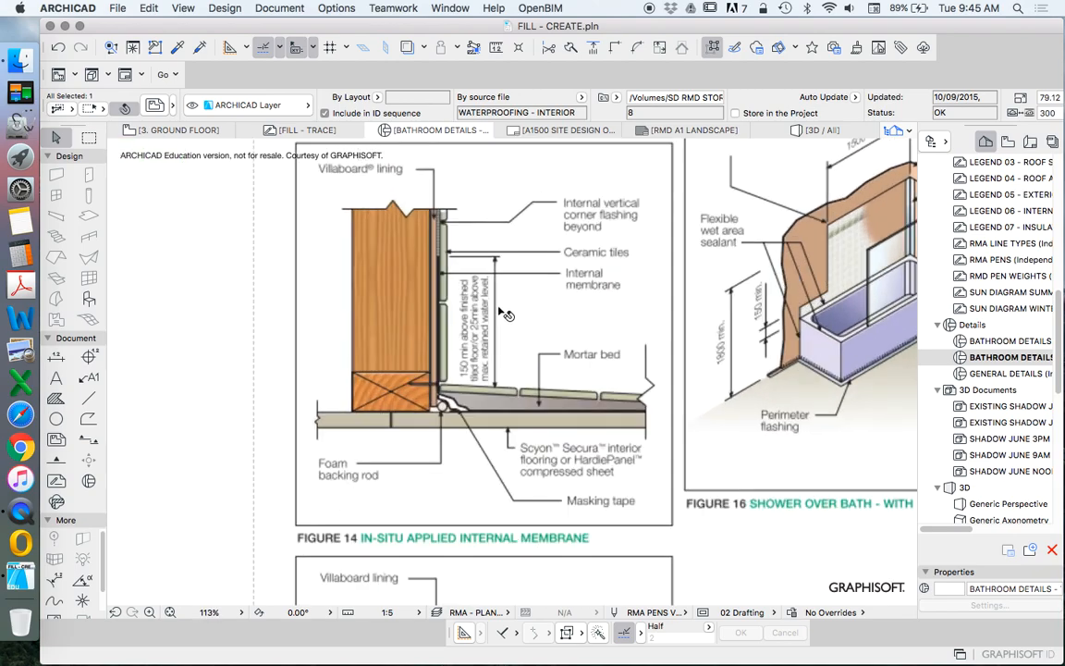
pyautogui.scroll(-3)
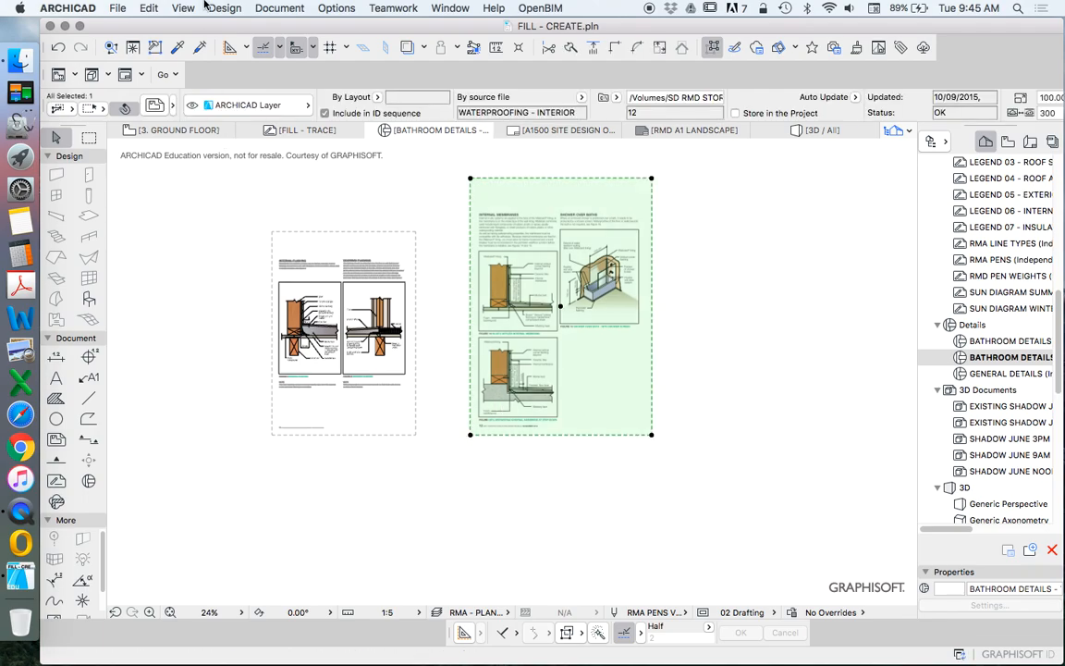
pyautogui.click(147, 8)
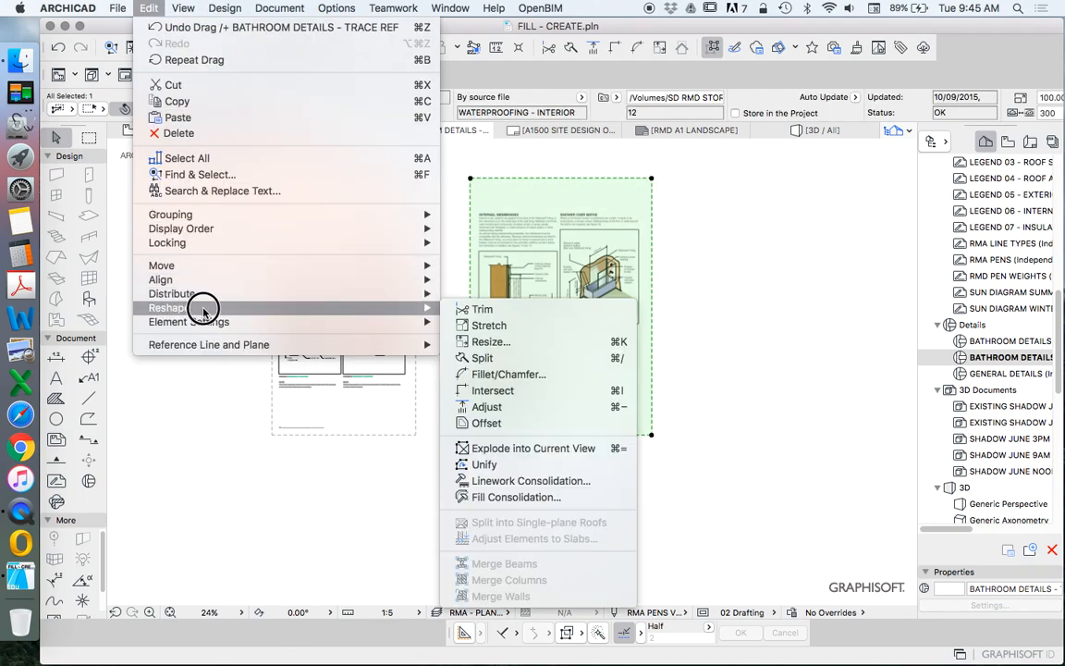
pyautogui.click(492, 340)
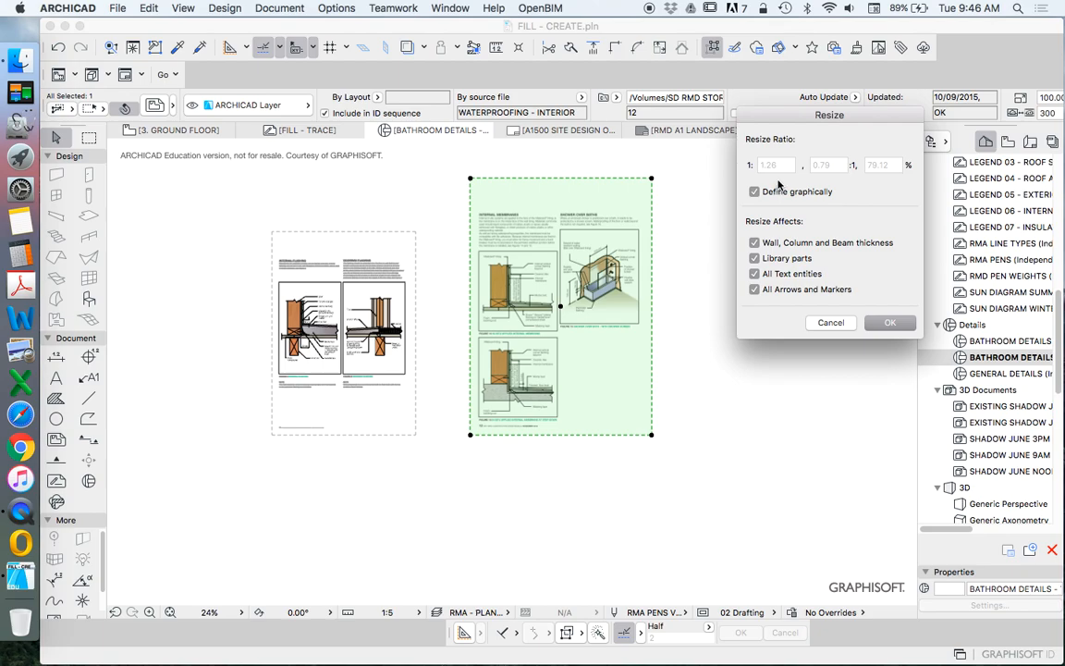
pyautogui.click(754, 190)
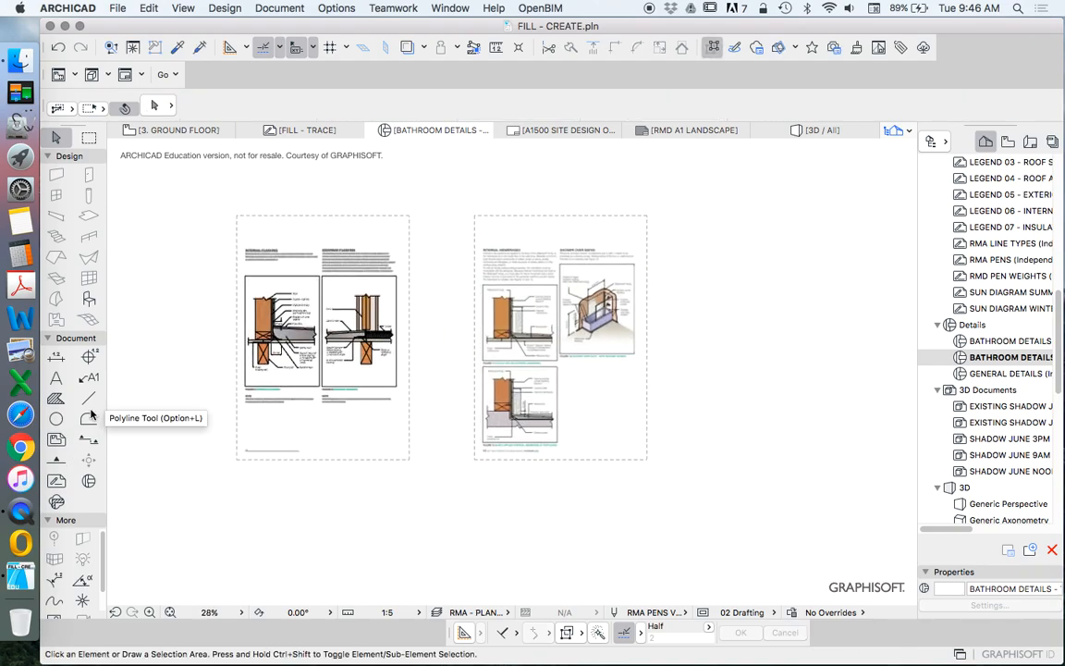
pyautogui.click(89, 398)
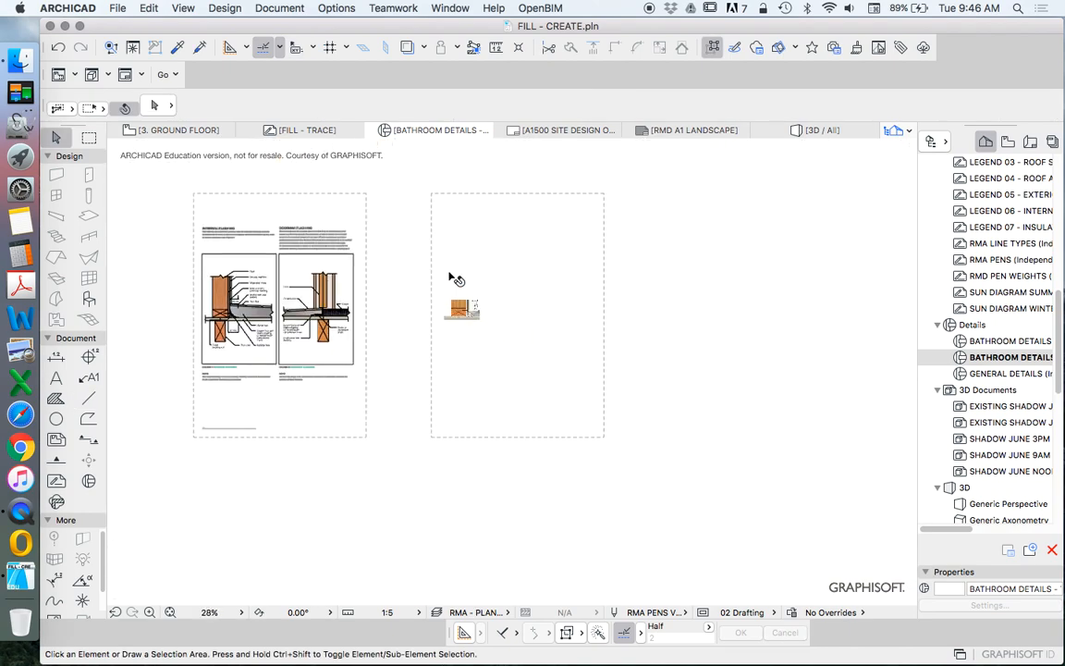
# Explode the waterproofing page into the current view as separate drawing elements
pyautogui.click(460, 306)
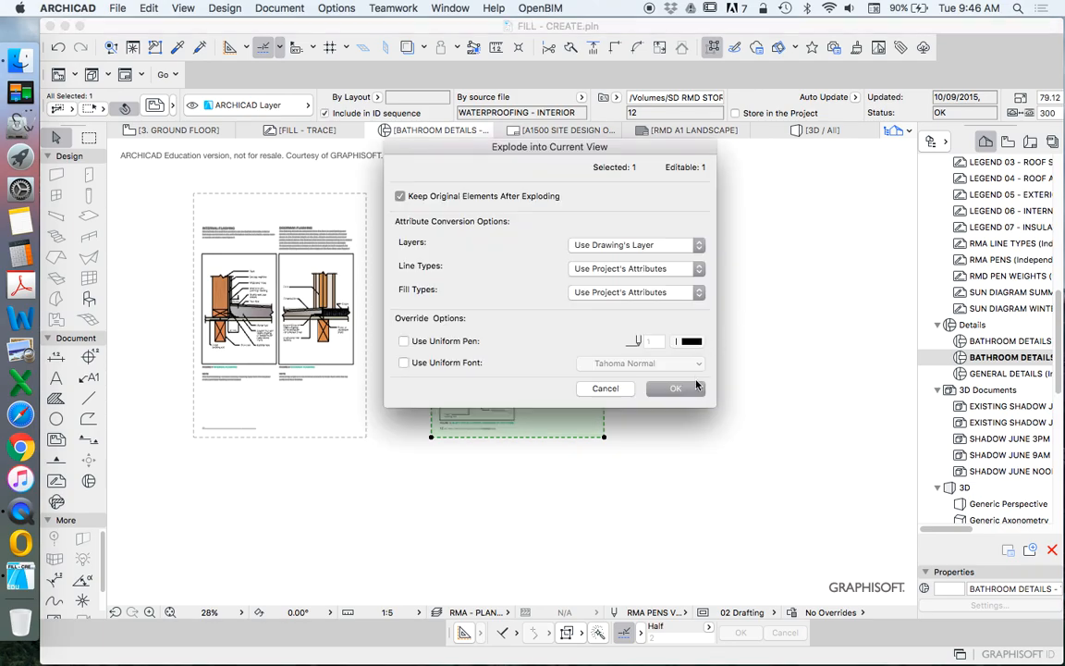
pyautogui.click(675, 389)
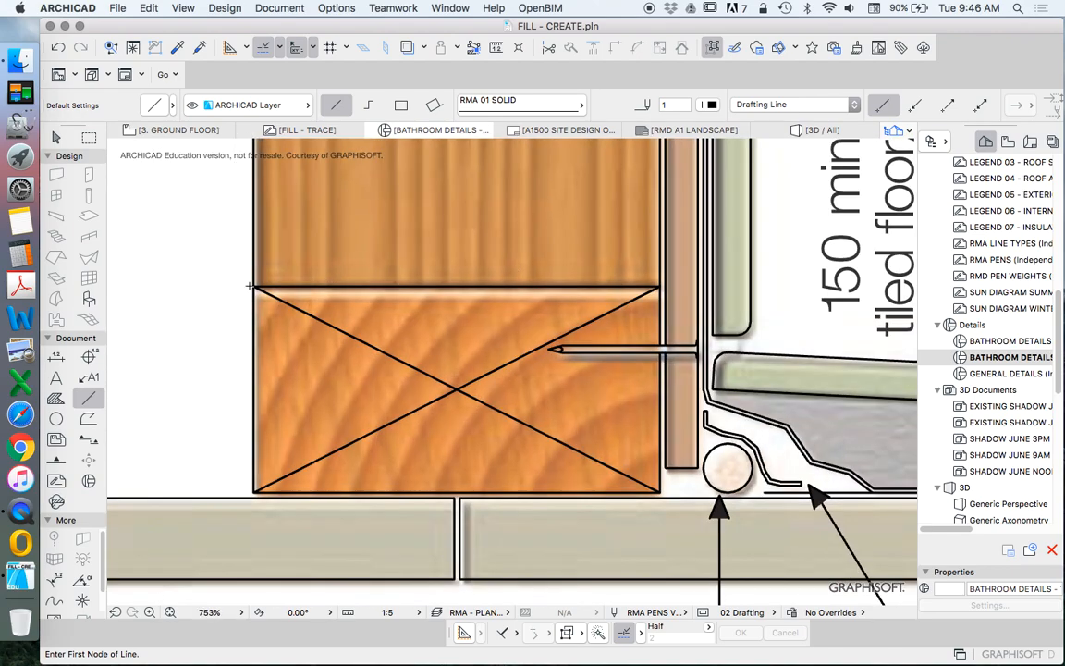
pyautogui.click(662, 281)
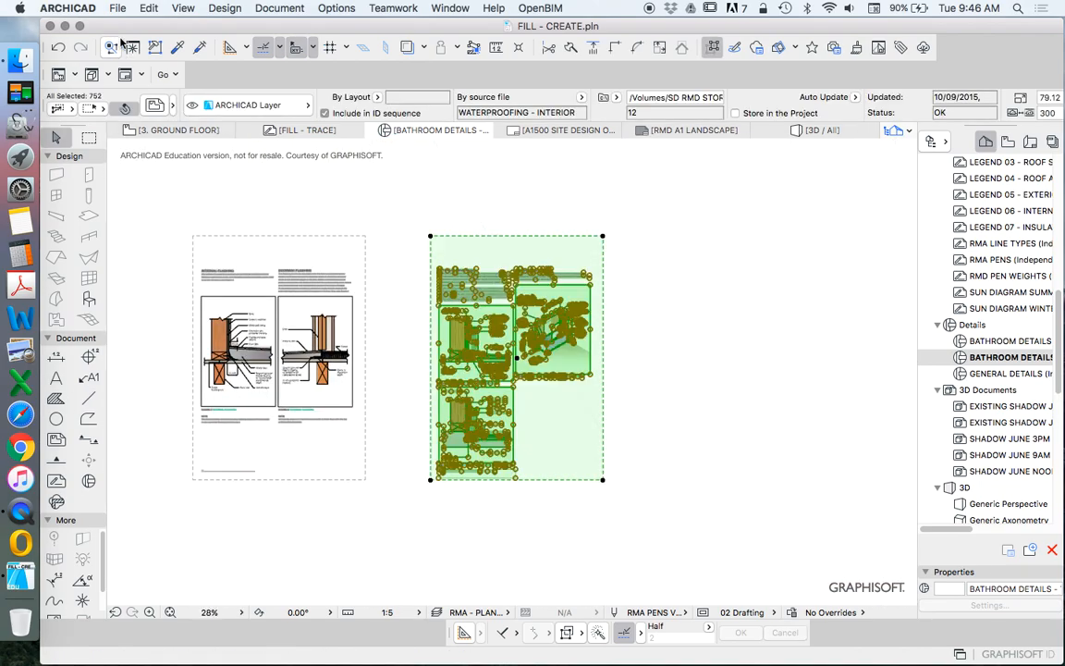
pyautogui.click(148, 7)
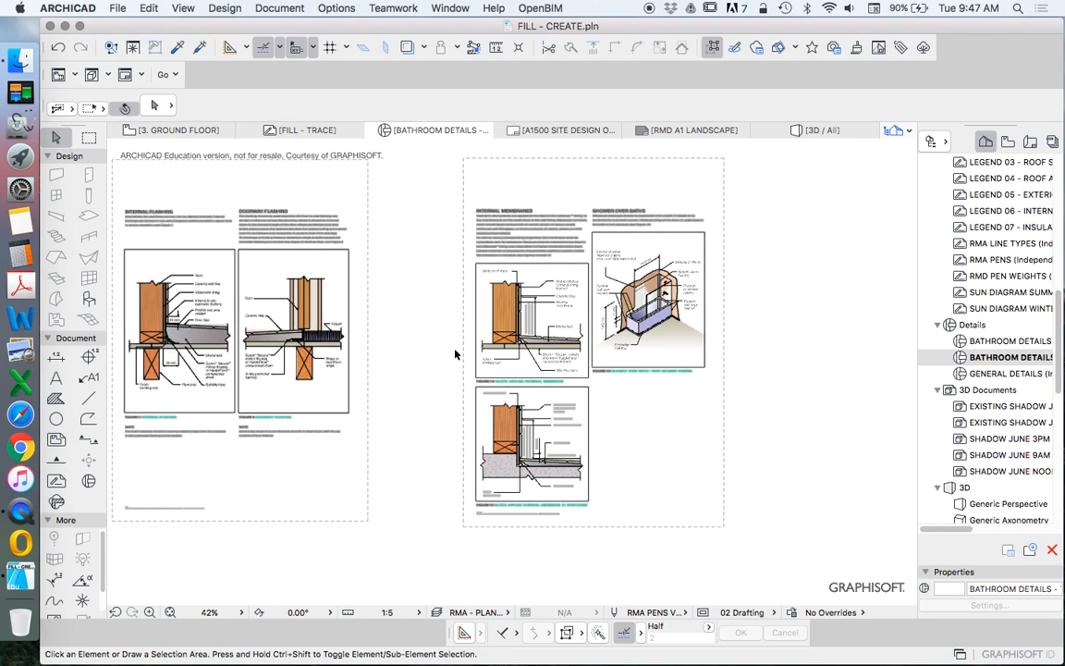
pyautogui.moveTo(467, 333)
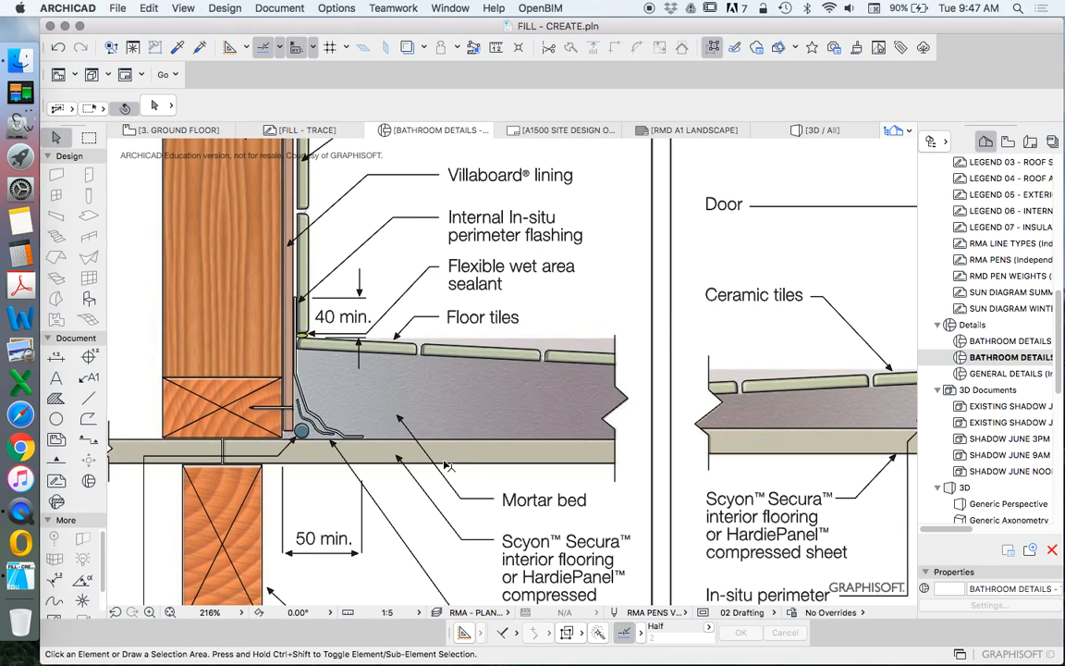
pyautogui.scroll(-3)
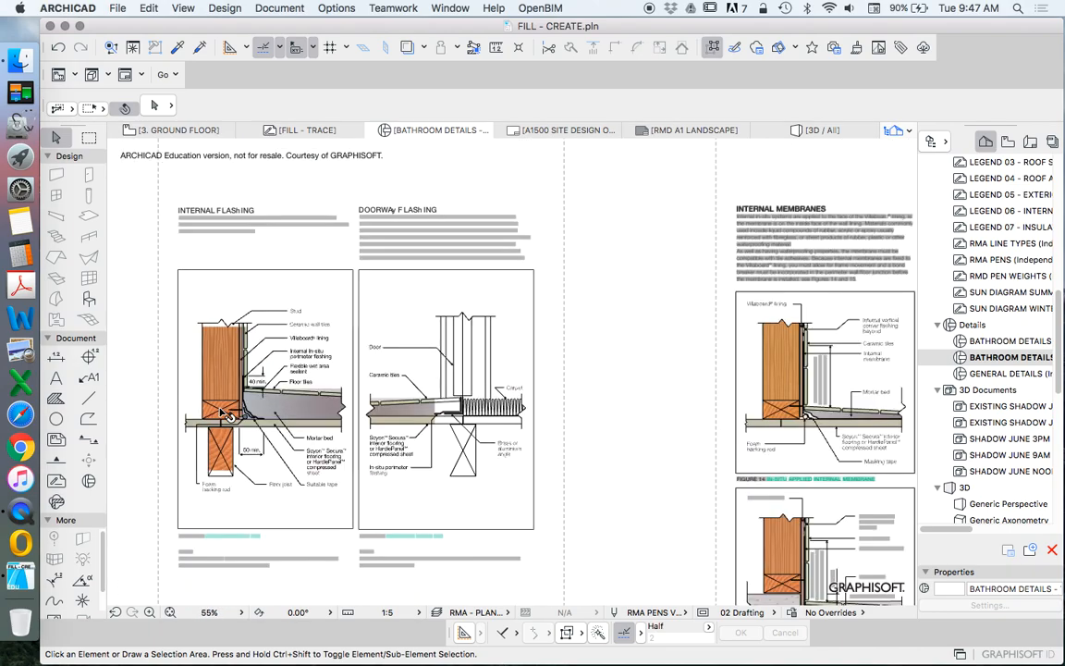
pyautogui.scroll(-3)
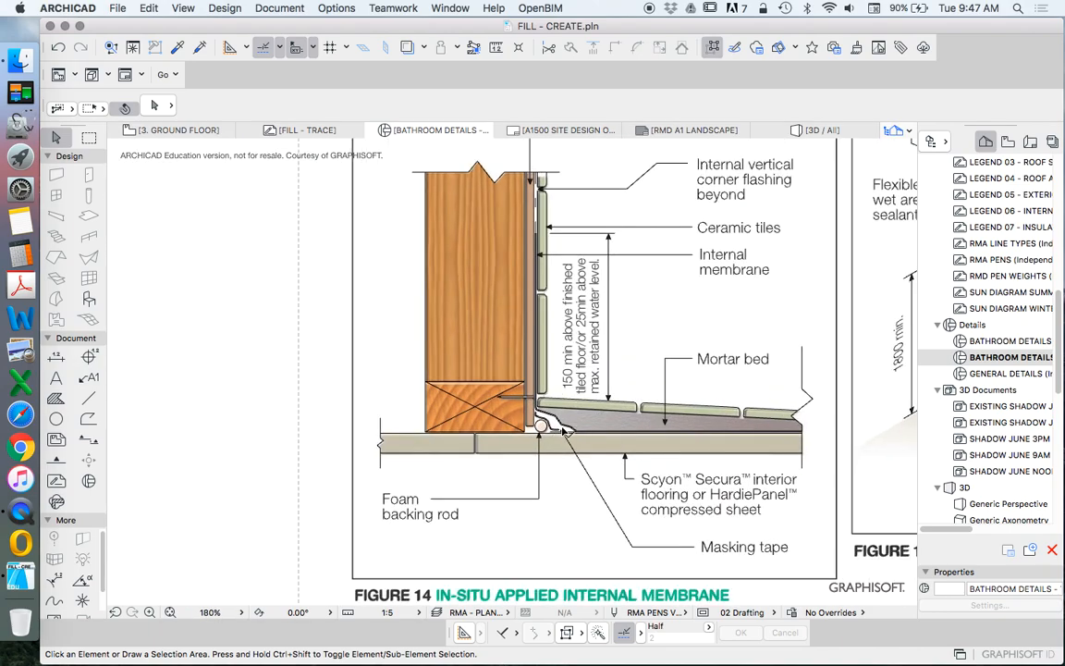
pyautogui.moveTo(518, 436)
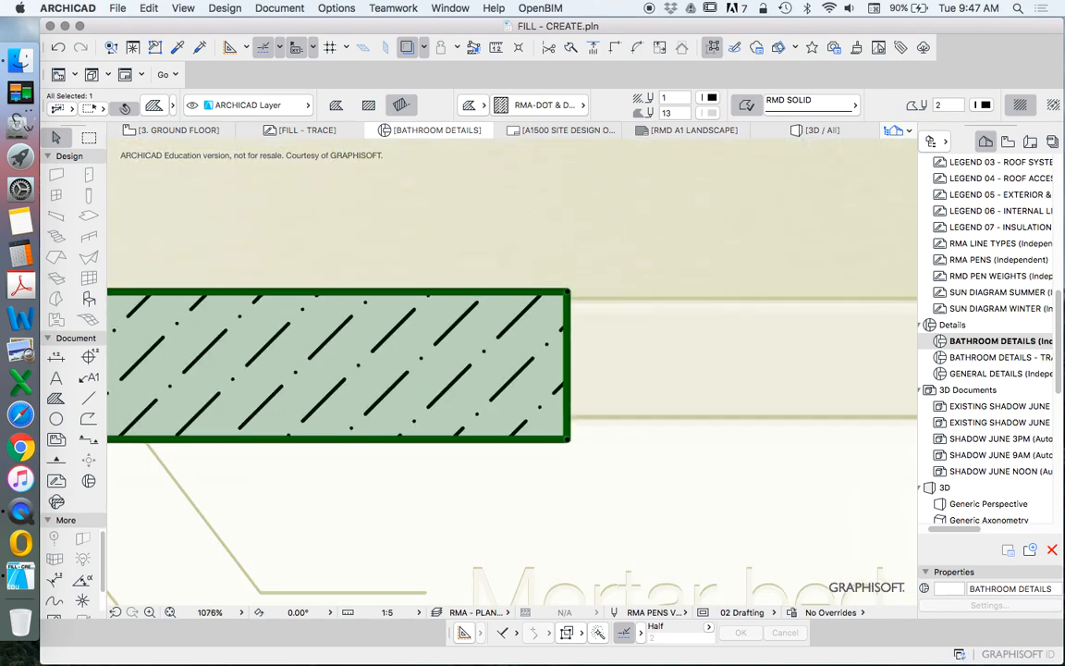
# Draw the floor joist lines under the wall framing and drag them into place against the trace
pyautogui.click(87, 399)
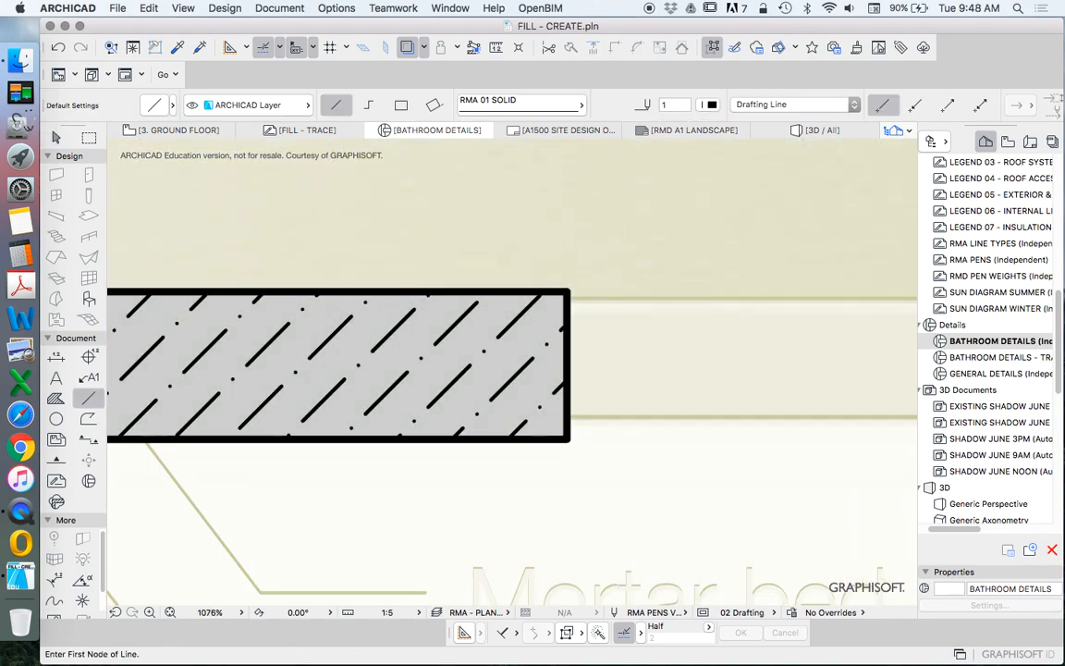
pyautogui.click(639, 301)
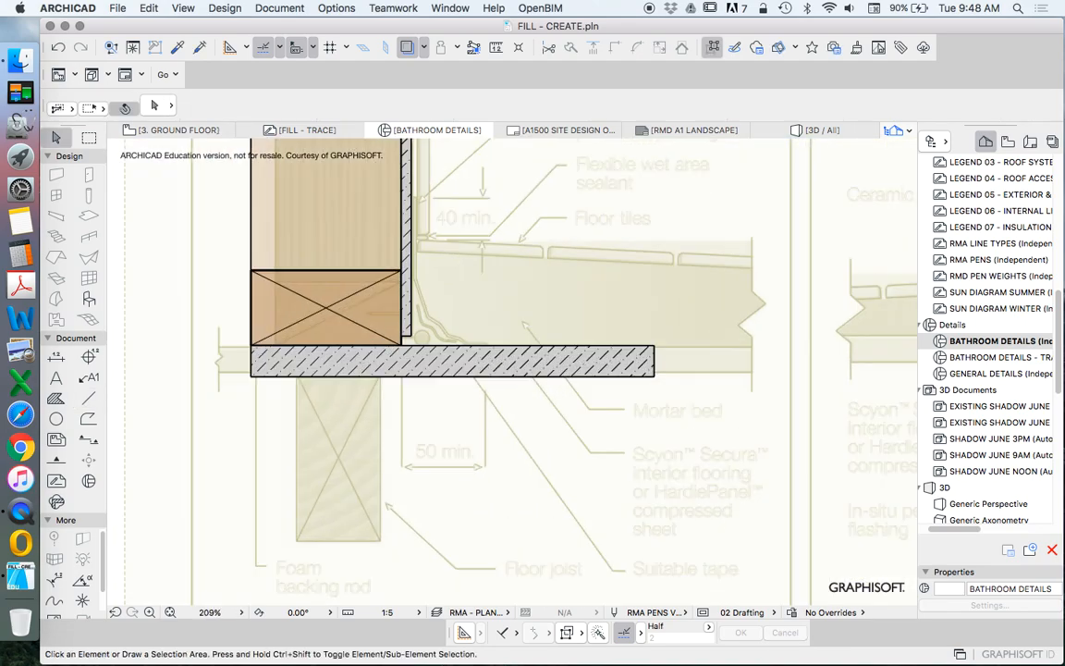
pyautogui.click(453, 362)
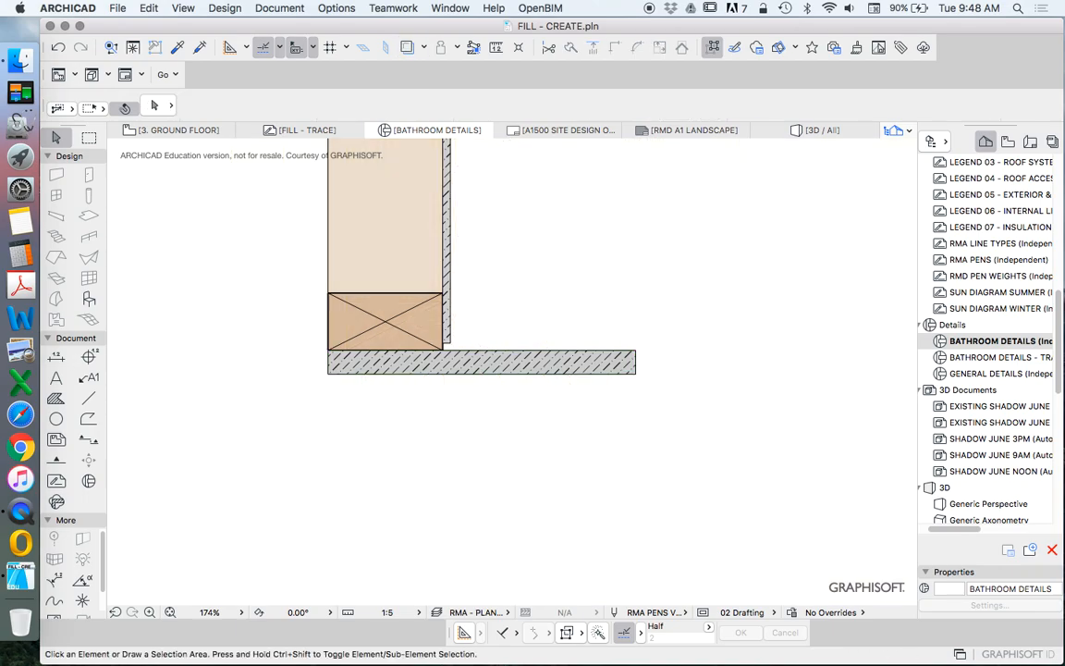
pyautogui.click(89, 400)
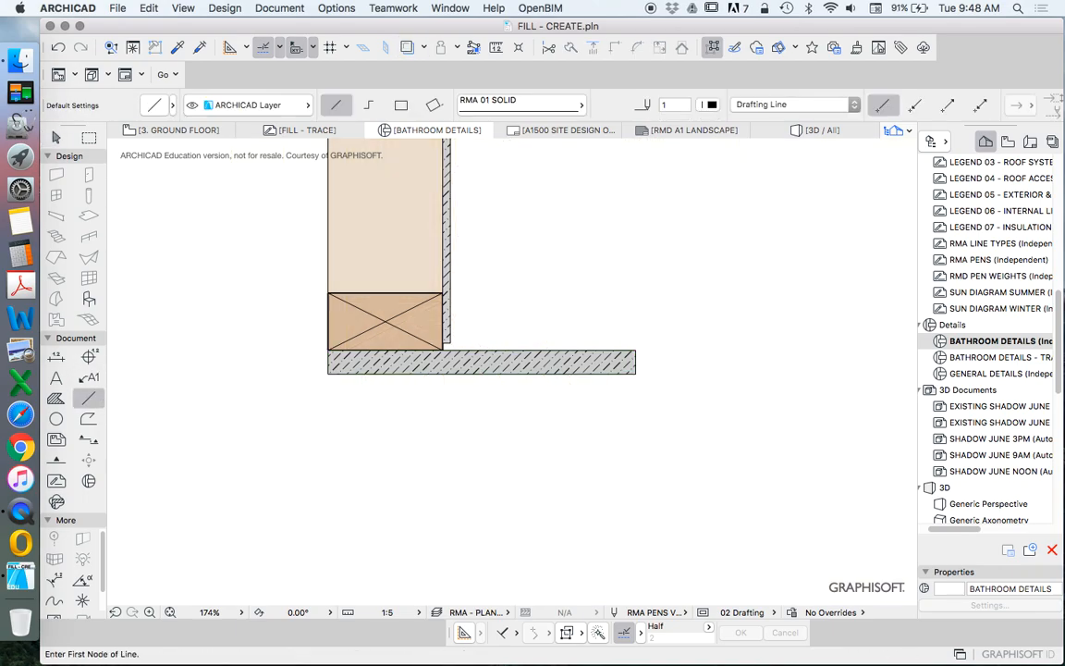
pyautogui.click(566, 355)
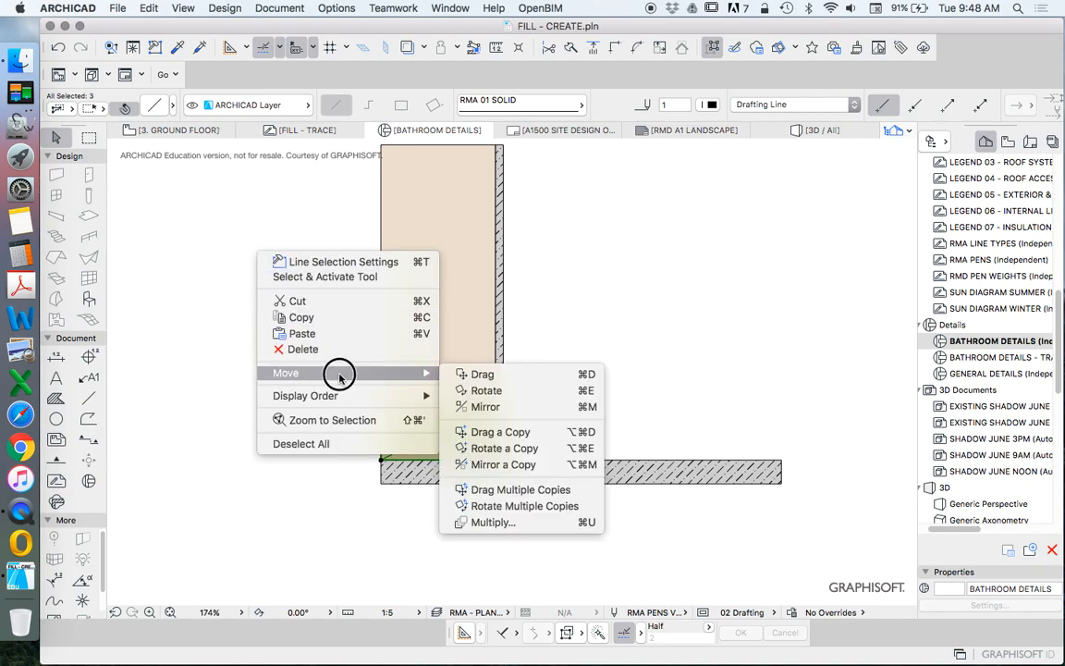
pyautogui.click(499, 432)
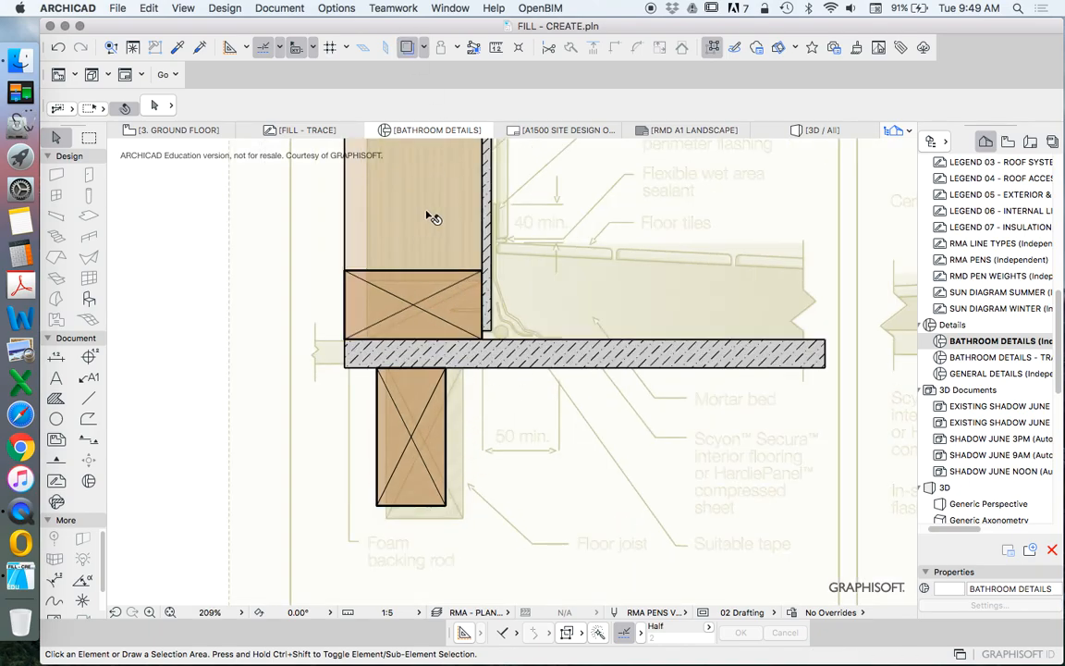
pyautogui.scroll(-3)
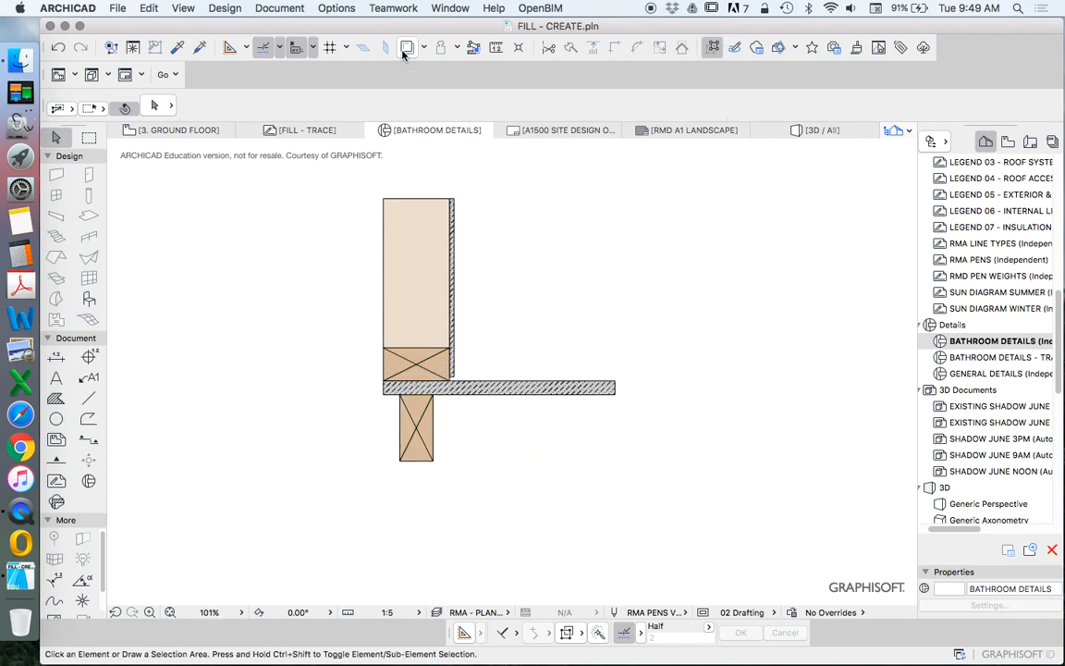
# Copy a second joist against the trace reference and dimension the 450 joist spacing
pyautogui.click(408, 48)
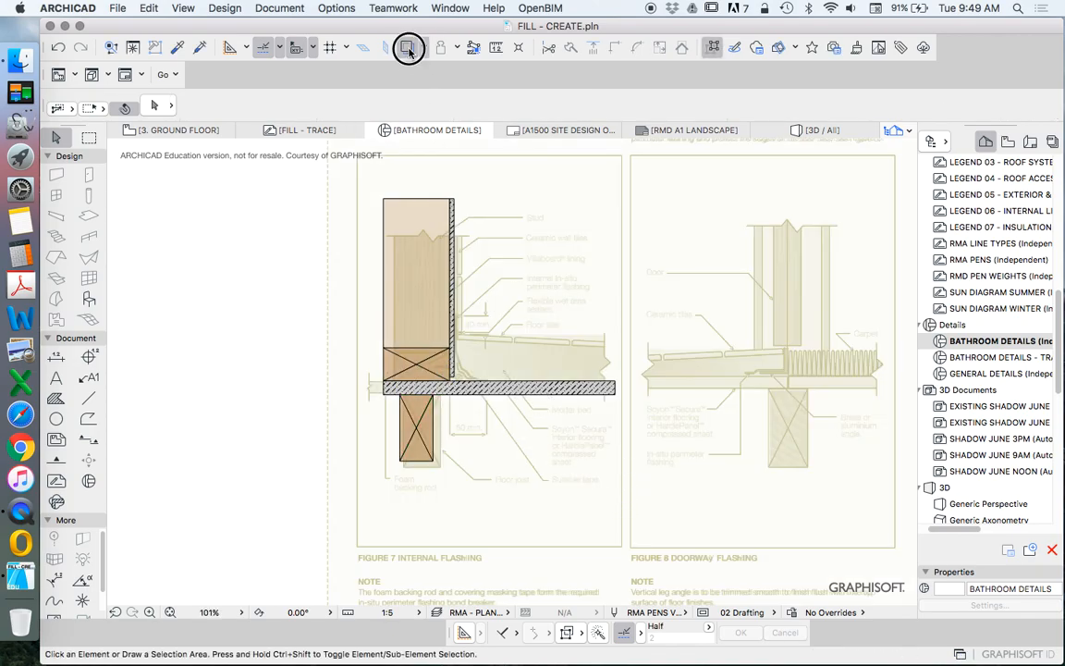
pyautogui.rightClick(403, 435)
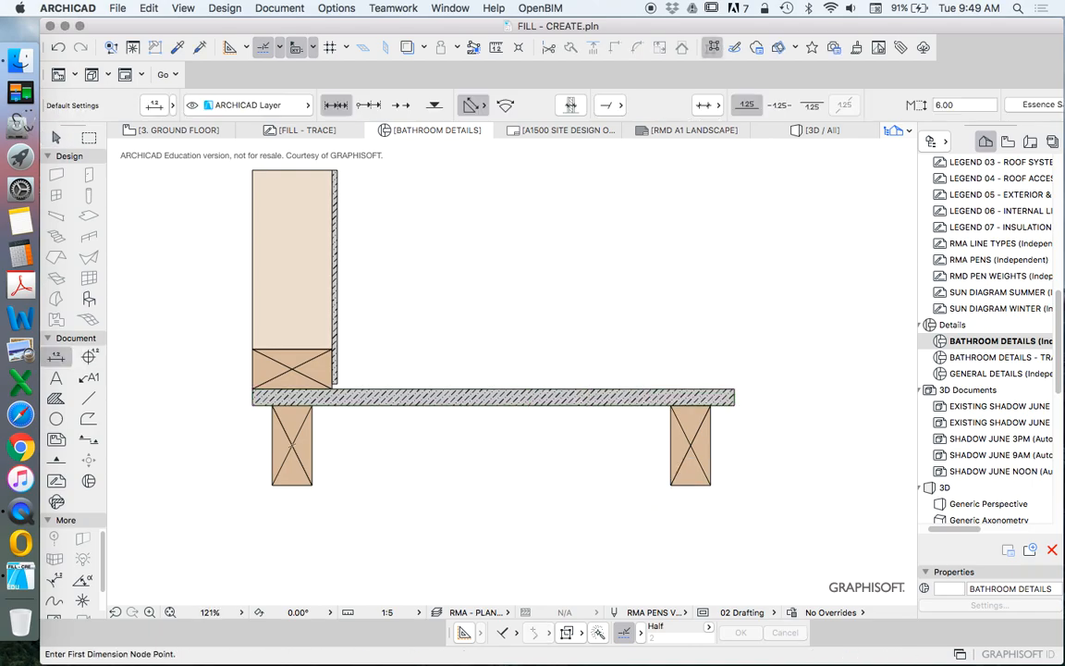
pyautogui.click(292, 484)
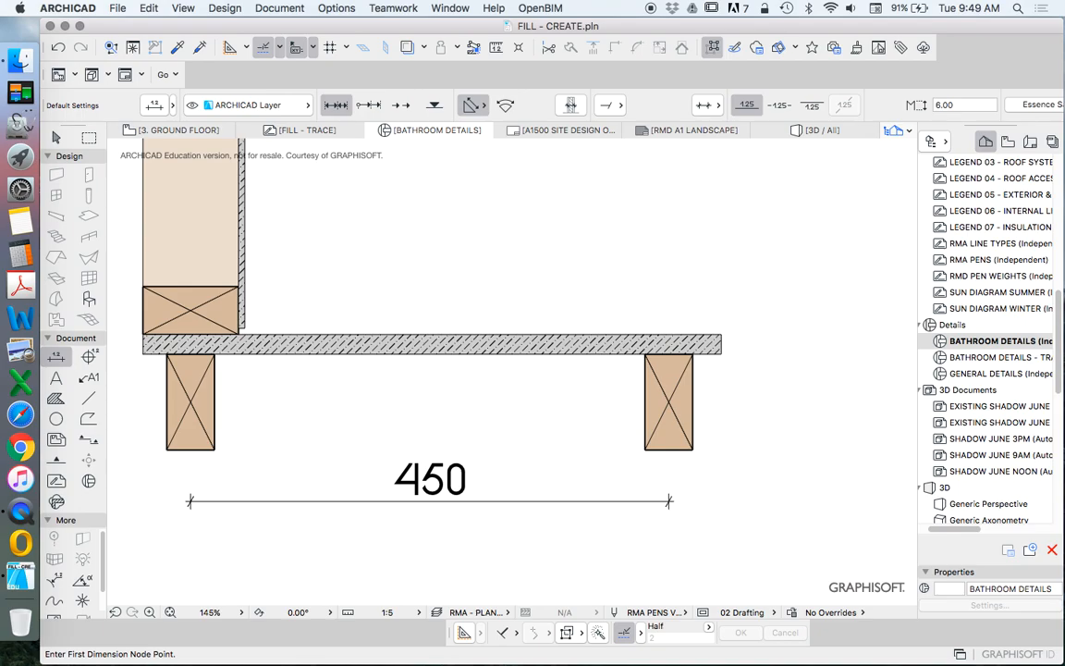
pyautogui.click(429, 503)
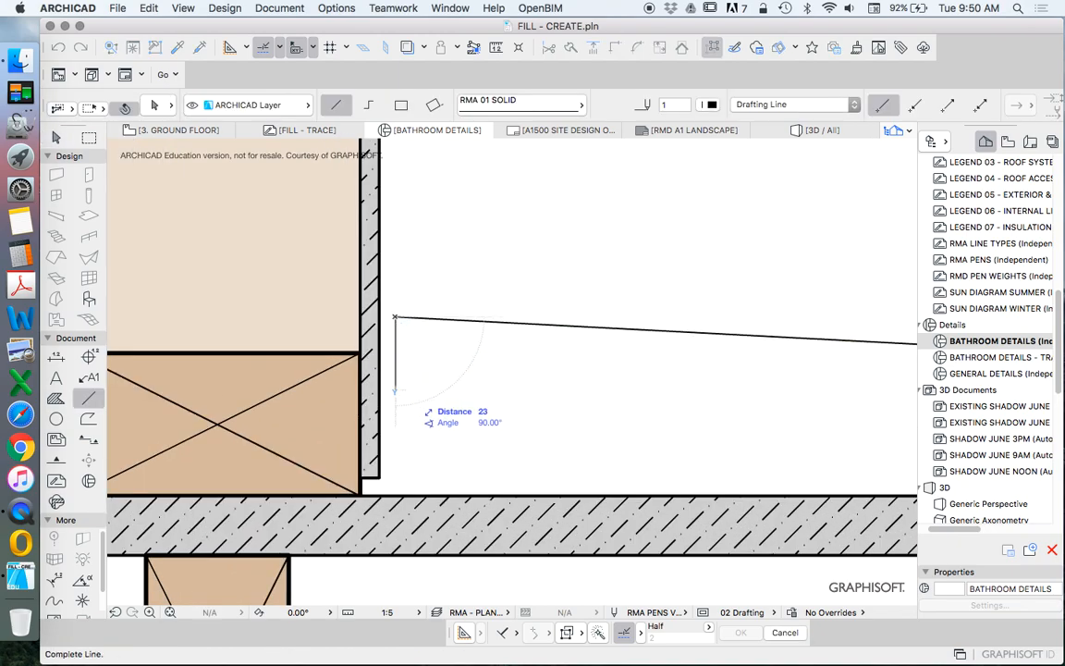
# Turn off True Line Weight and draw the tapered wedge outline running out from the wall
pyautogui.click(482, 410)
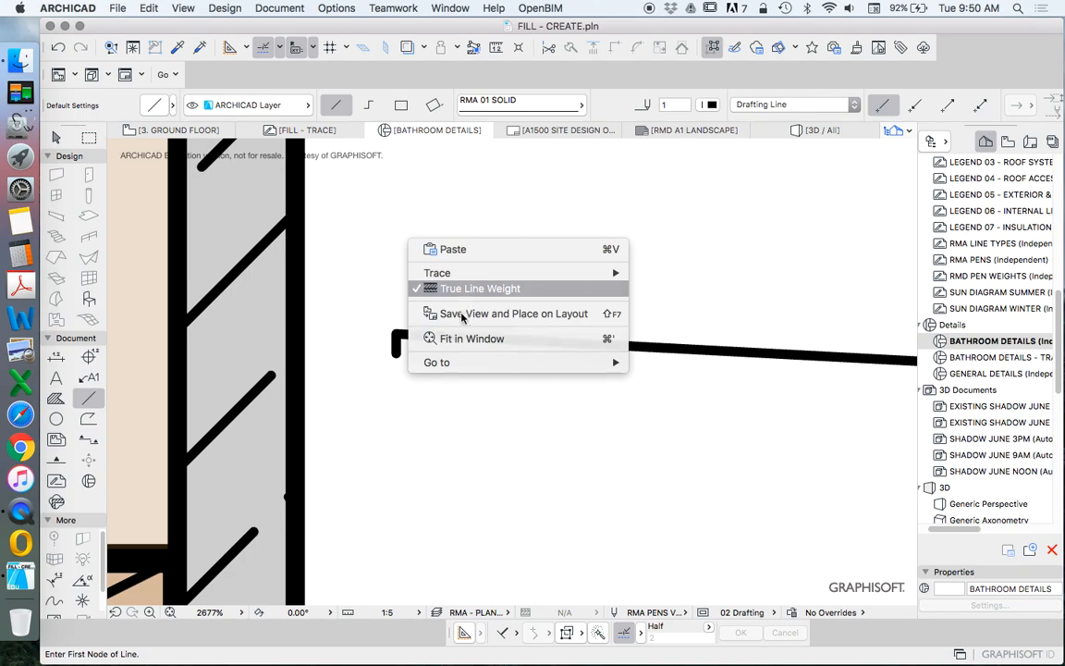
pyautogui.click(471, 338)
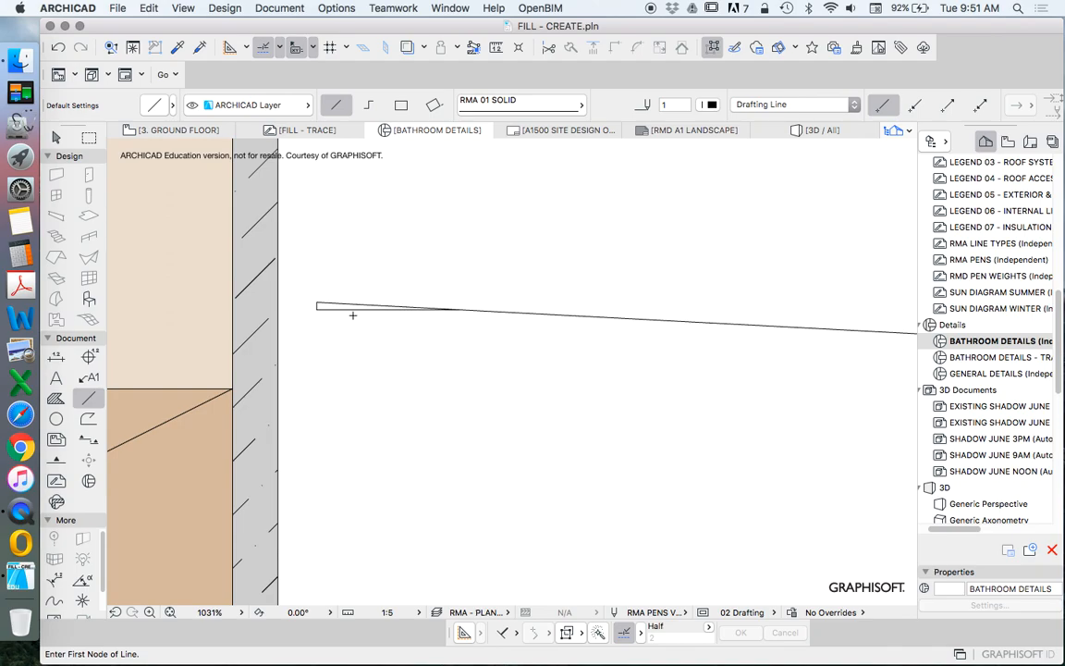
pyautogui.click(318, 307)
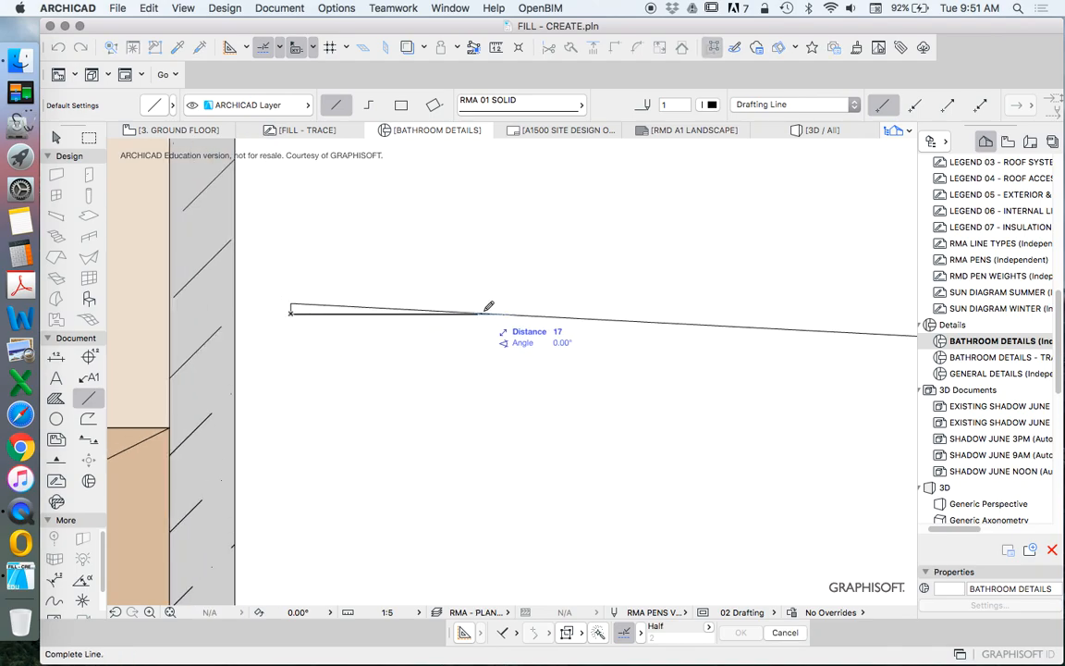
pyautogui.moveTo(503, 306)
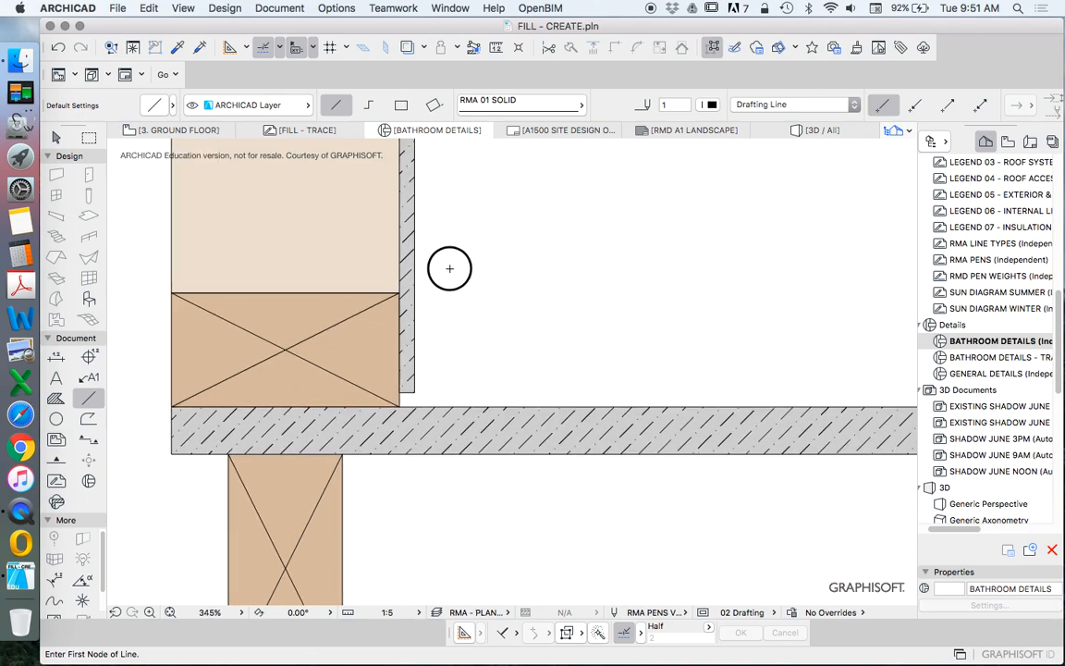
# Undo the stray line and mirror the tapered wedge outline end to end
pyautogui.click(449, 270)
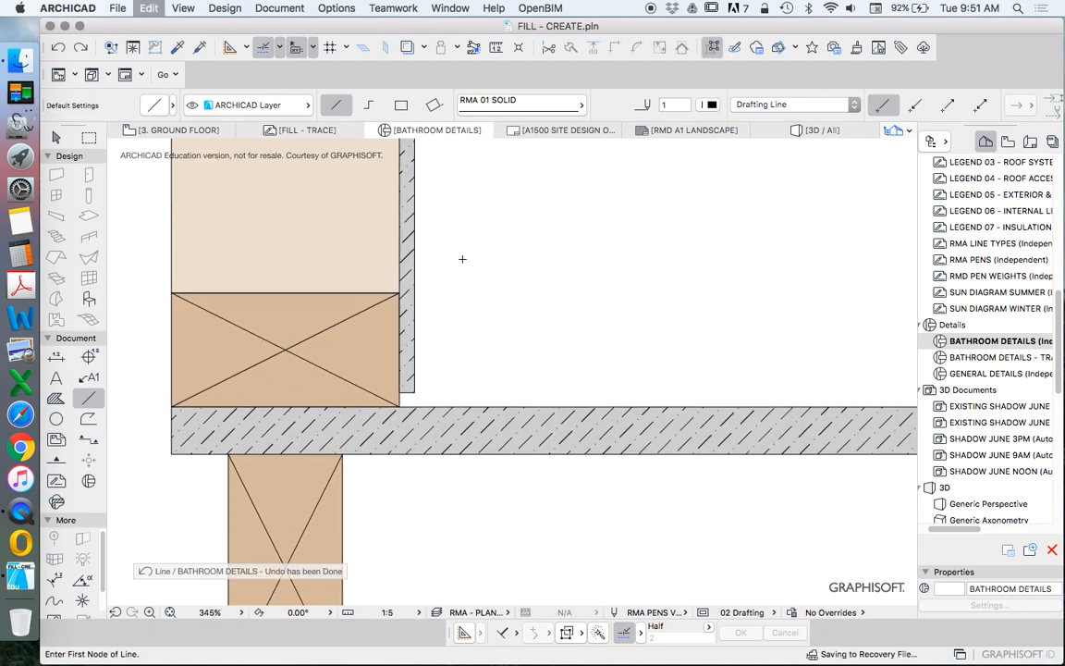
pyautogui.click(462, 259)
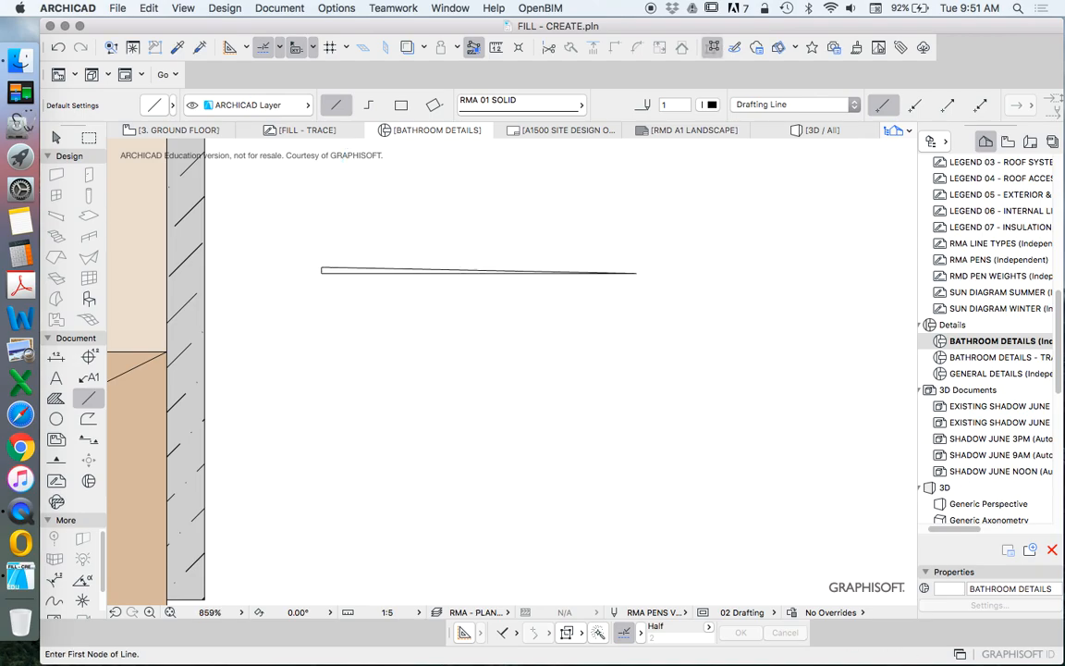
pyautogui.rightClick(477, 270)
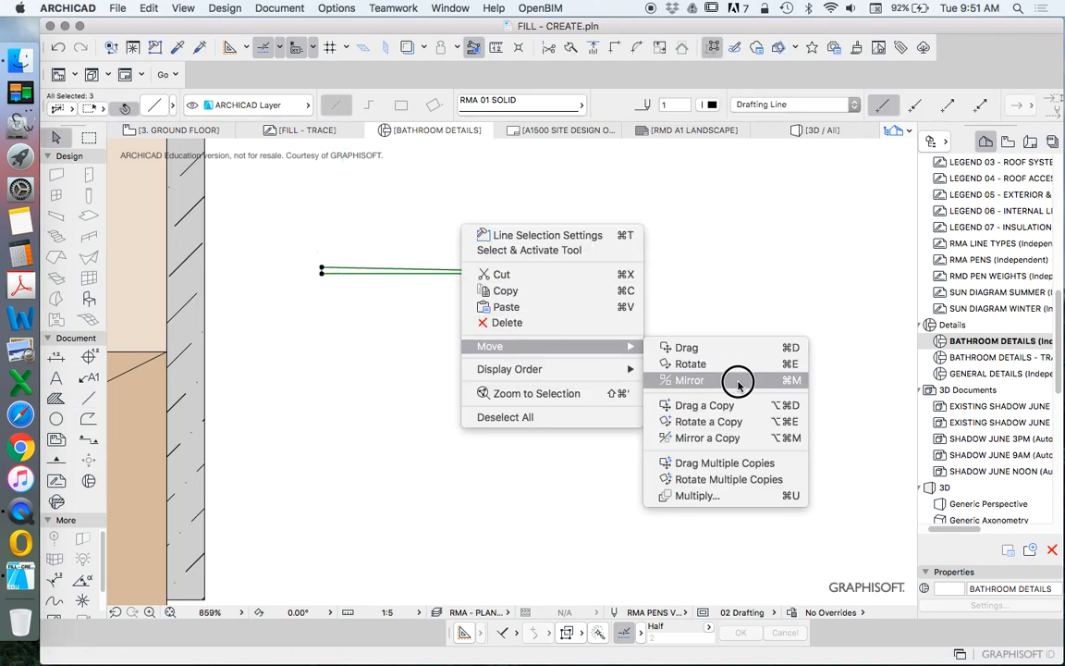
pyautogui.click(690, 381)
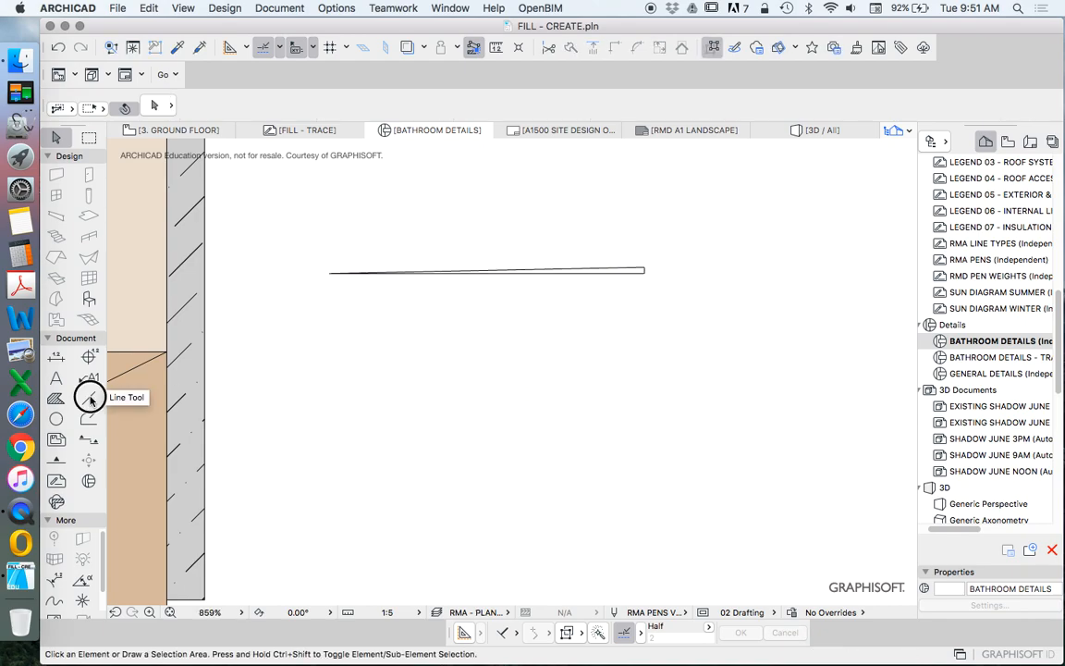
pyautogui.click(89, 398)
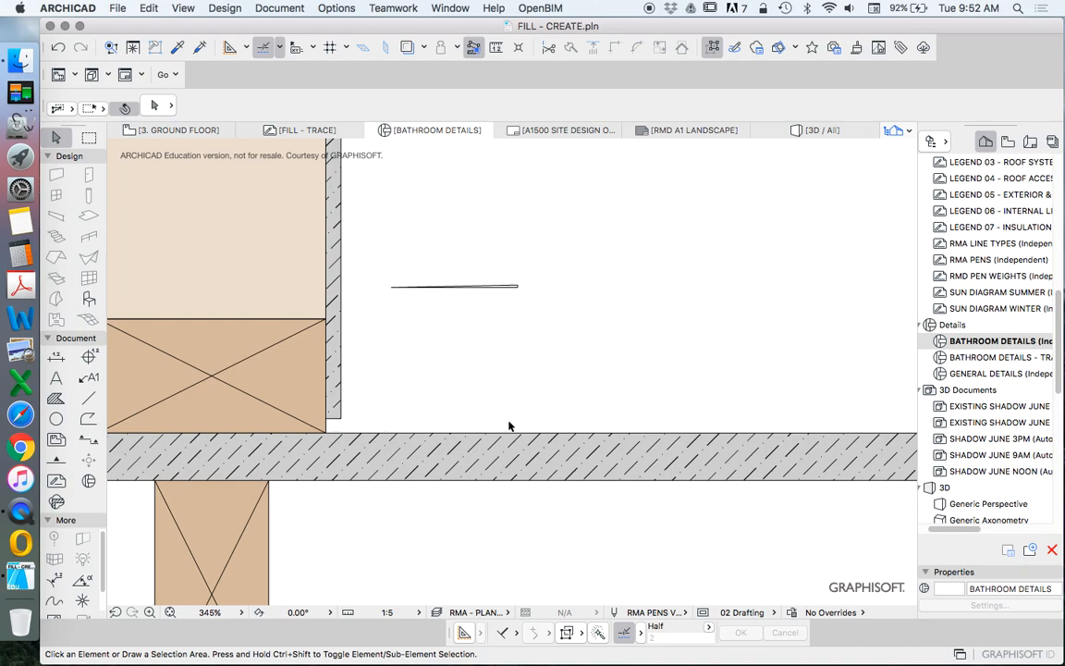
pyautogui.moveTo(506, 329)
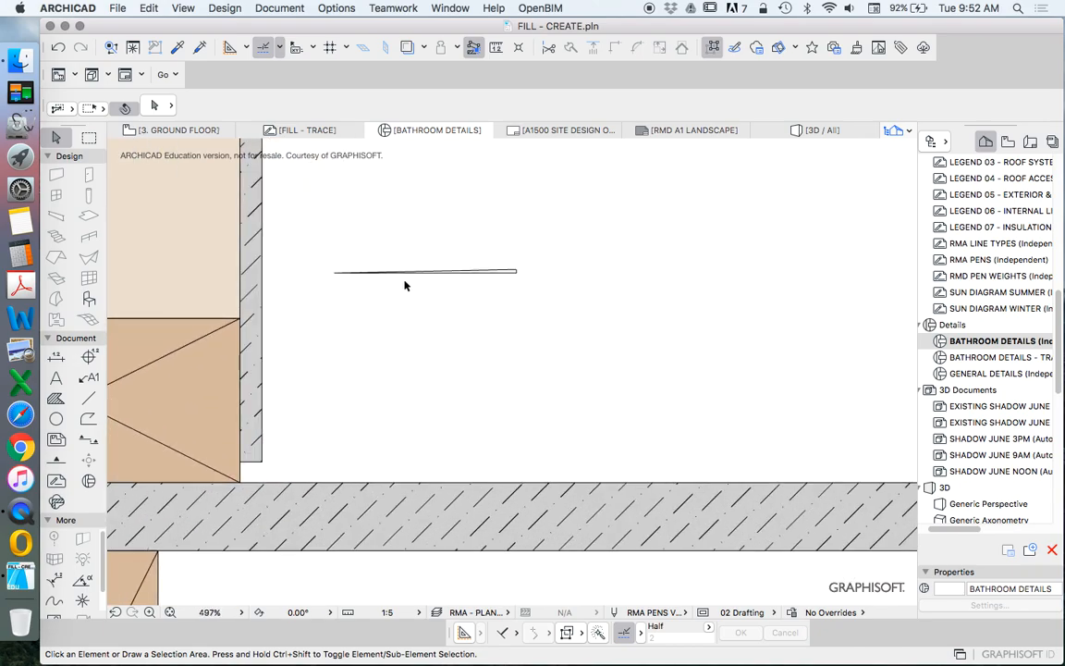
pyautogui.moveTo(481, 246)
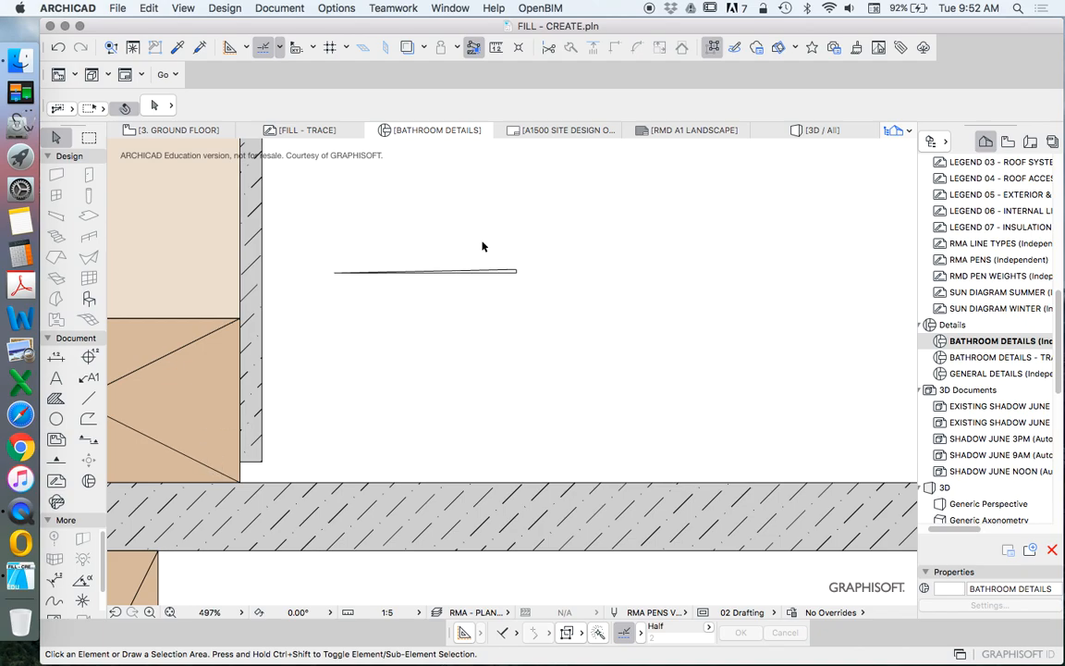
# Drag a copy of the wedge line into place above the floor sheet
pyautogui.rightClick(426, 270)
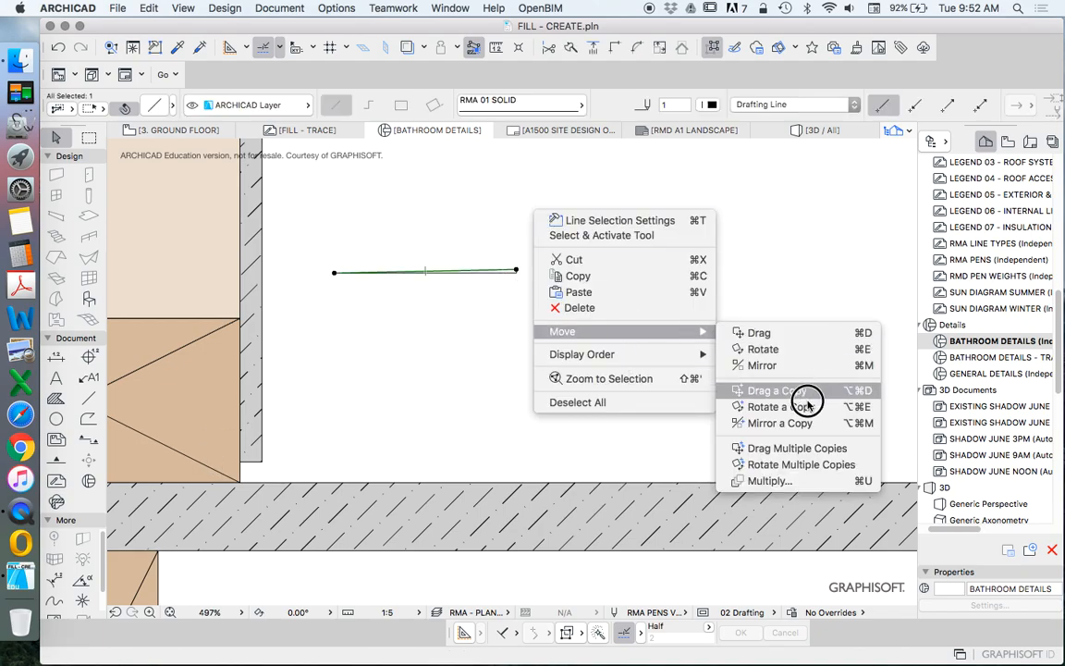
pyautogui.click(777, 389)
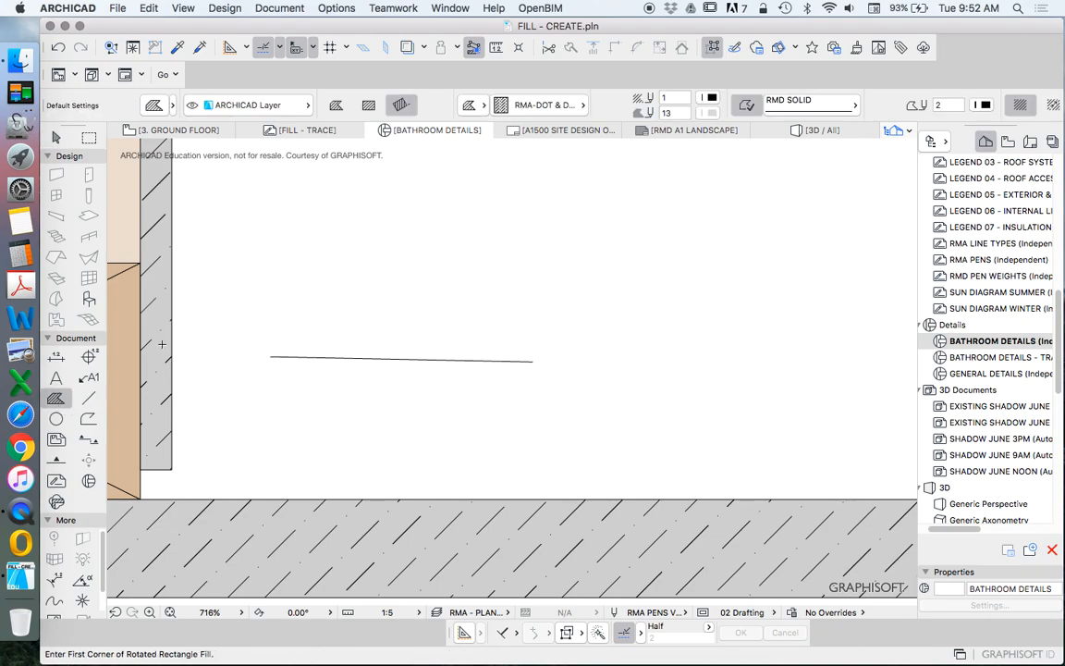
# Choose the RMA-BRICK CUT fill pattern and set its pen number
pyautogui.click(540, 103)
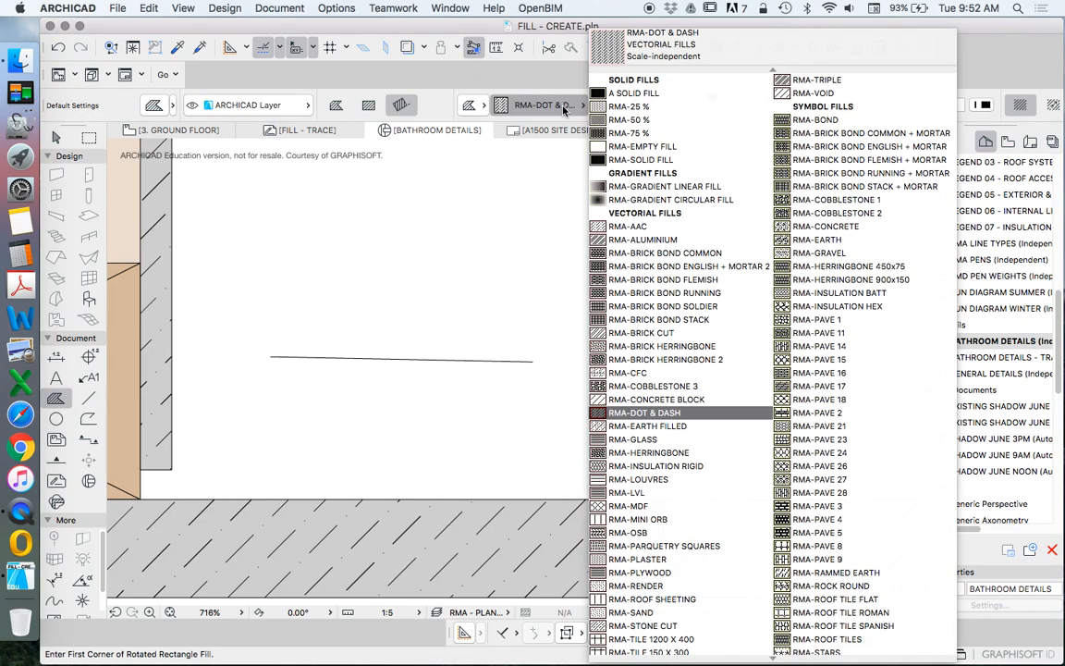
pyautogui.click(662, 318)
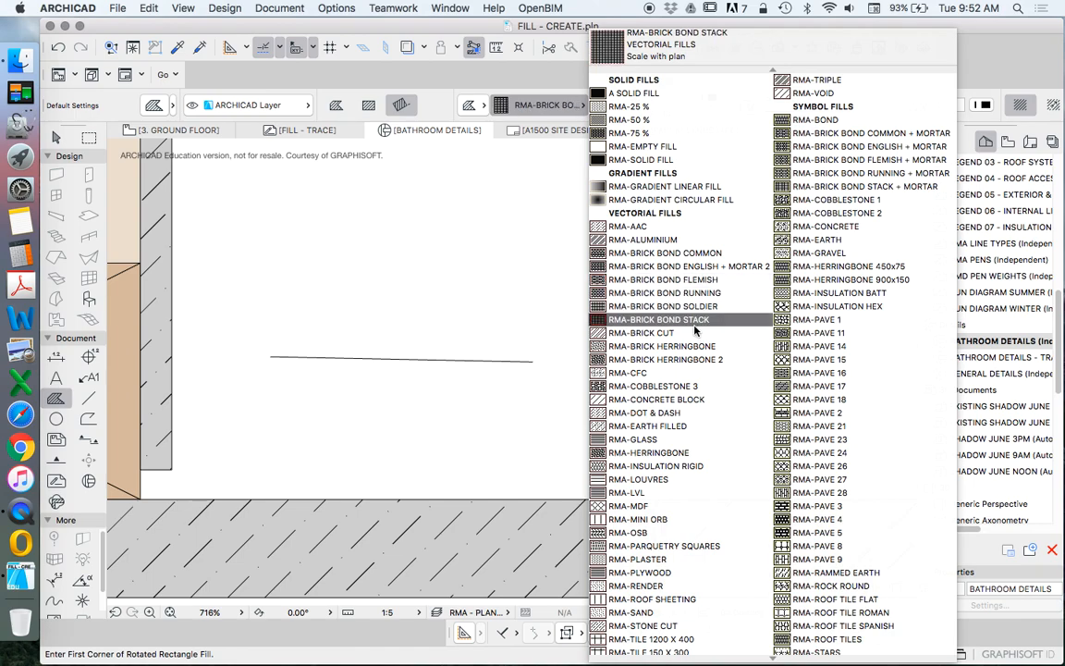
pyautogui.click(662, 279)
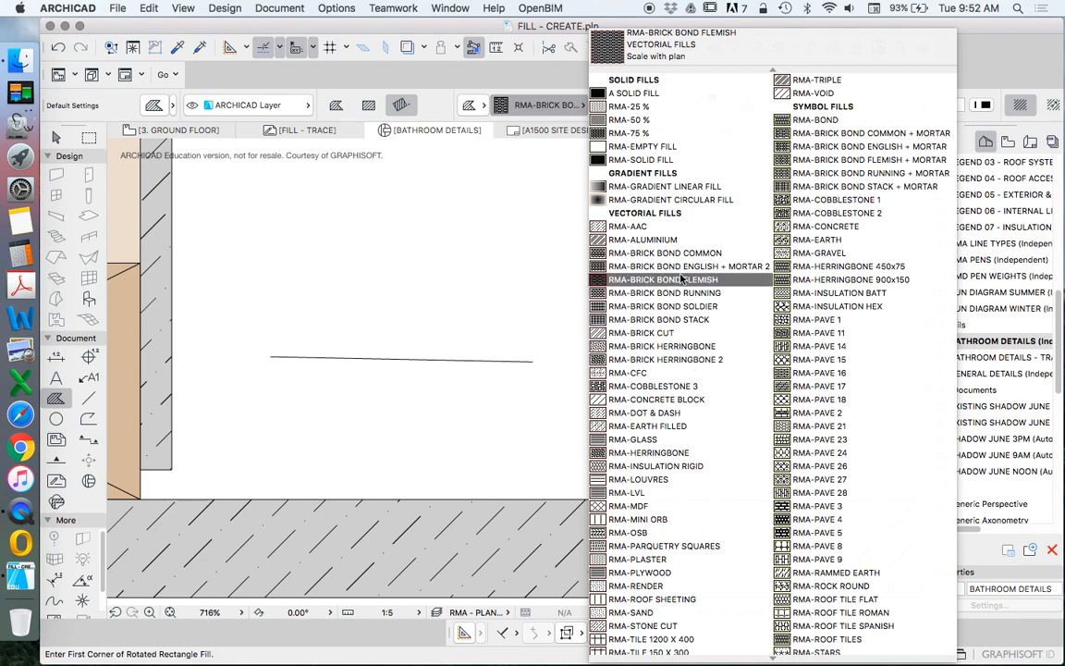
pyautogui.click(641, 332)
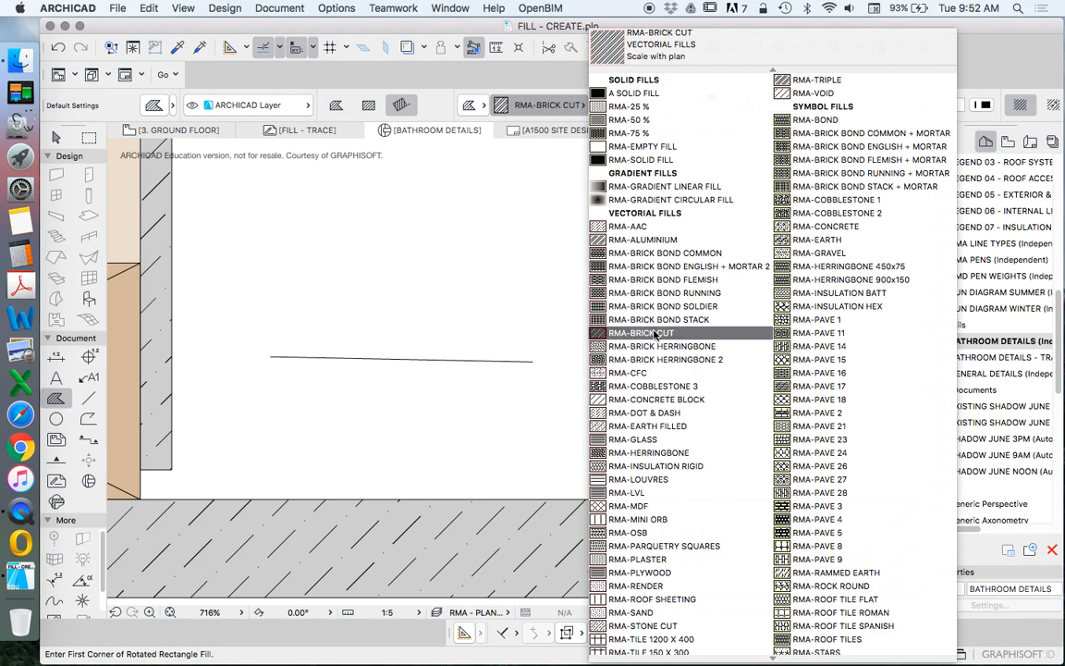
pyautogui.click(639, 333)
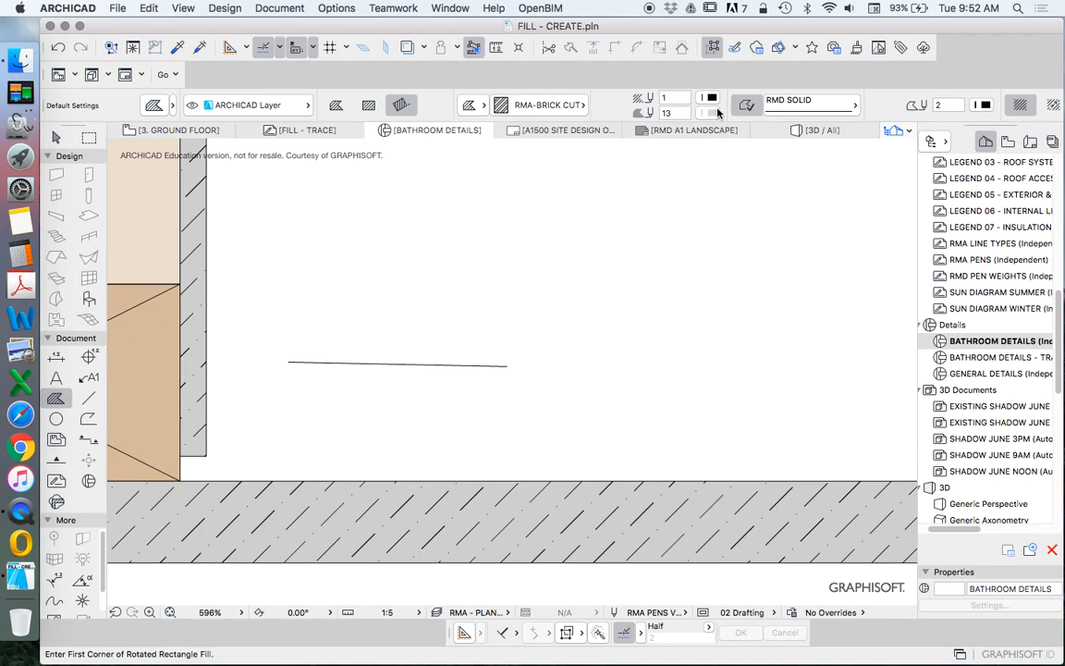
pyautogui.click(710, 103)
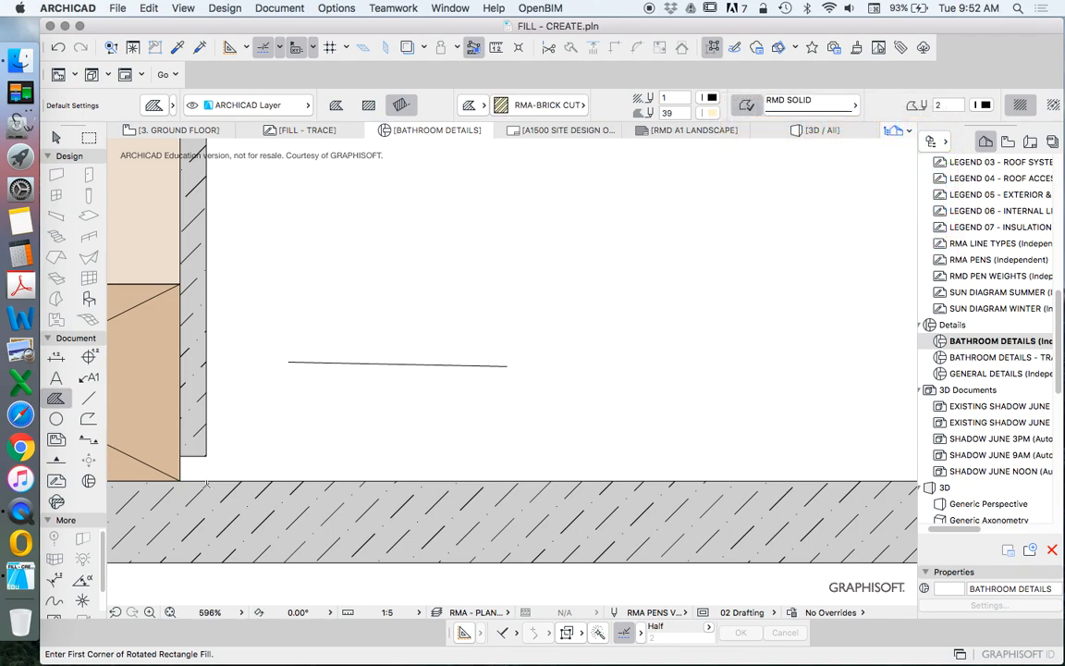
# Draw a small rotated rectangular tile fill above the floor sheet beside the wall framing
pyautogui.click(288, 360)
pyautogui.write('1')
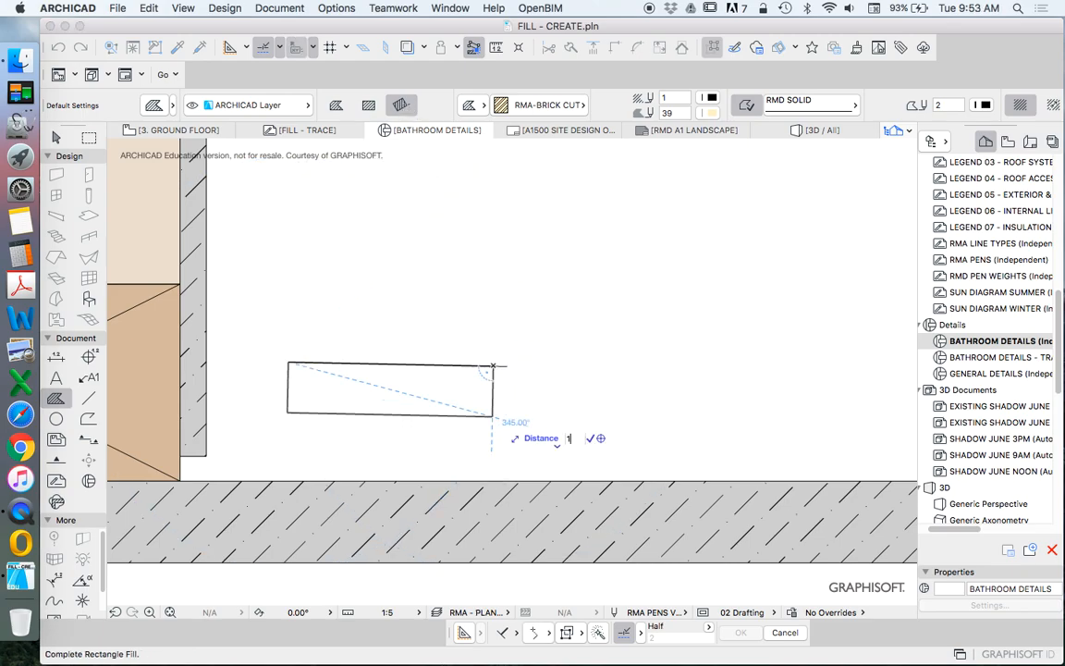
pyautogui.click(507, 366)
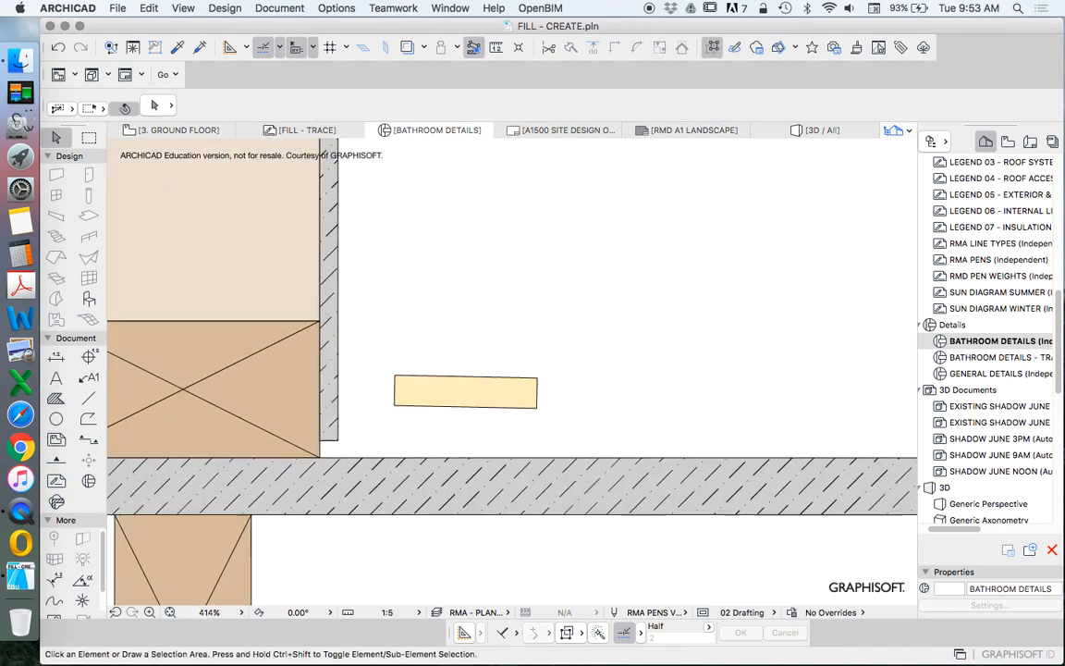
# Draw a thin tile-layer fill strip 300 long just above the floor sheet
pyautogui.click(466, 392)
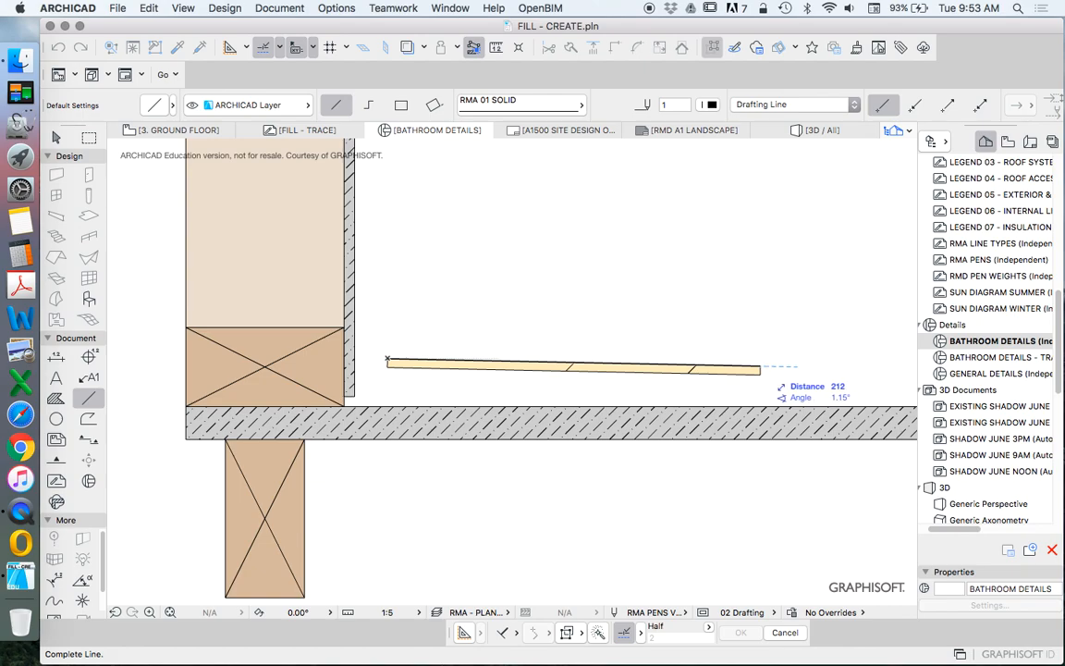
pyautogui.write('300')
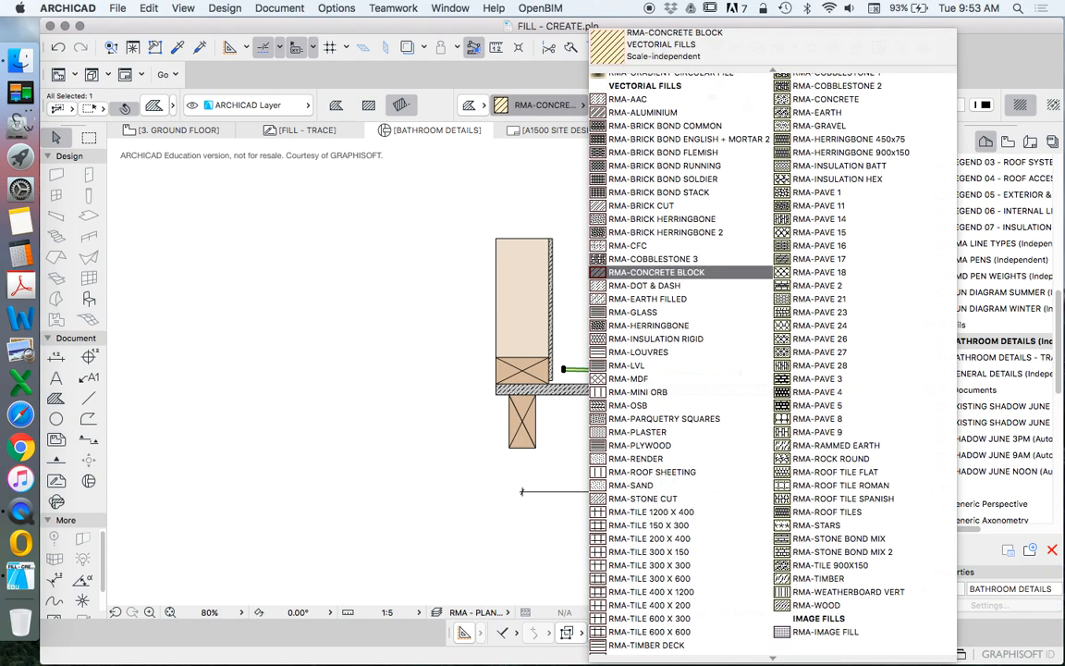
# Preview RMA herringbone, brick herringbone, dot & dash, louvres and concrete block fills, then settle on a dark hatch for the tile strip
pyautogui.click(648, 314)
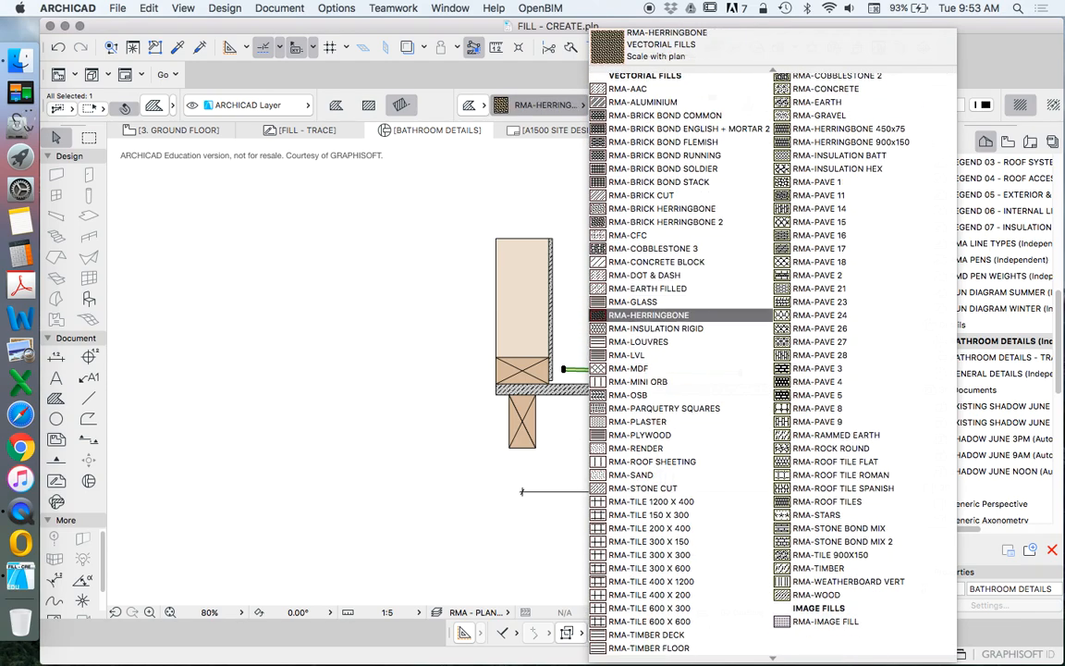
pyautogui.click(632, 474)
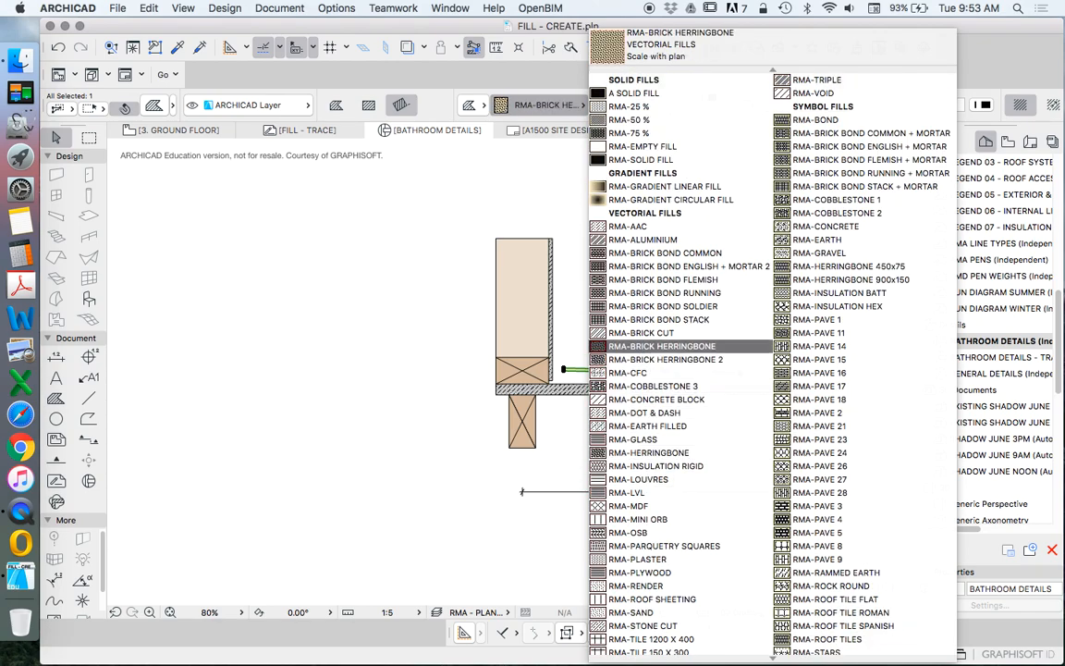
pyautogui.click(662, 307)
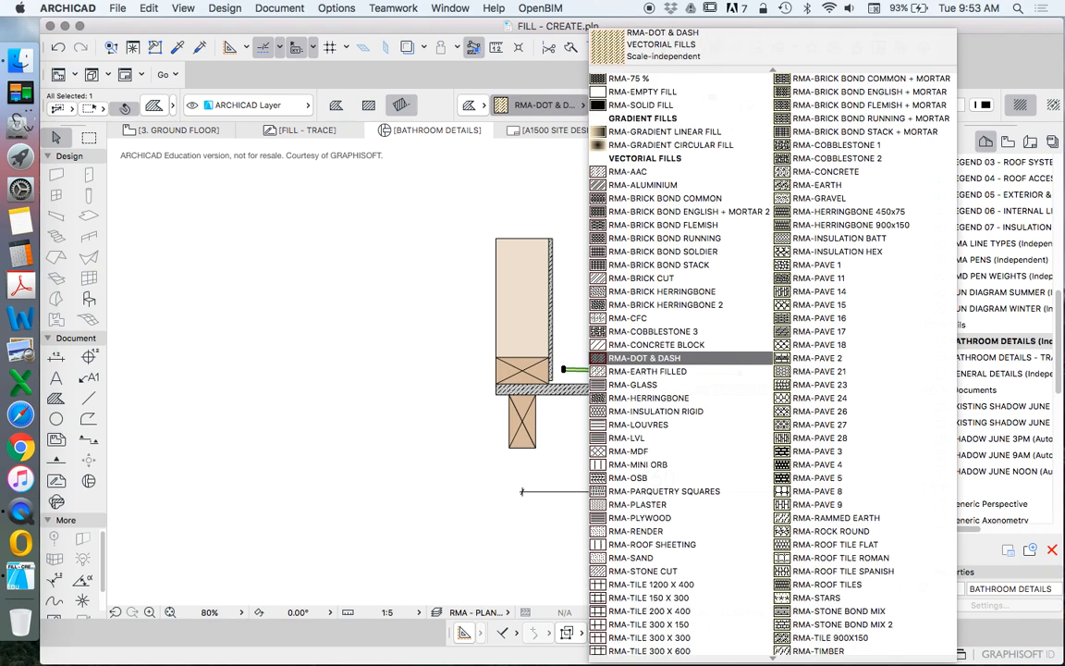
pyautogui.click(638, 422)
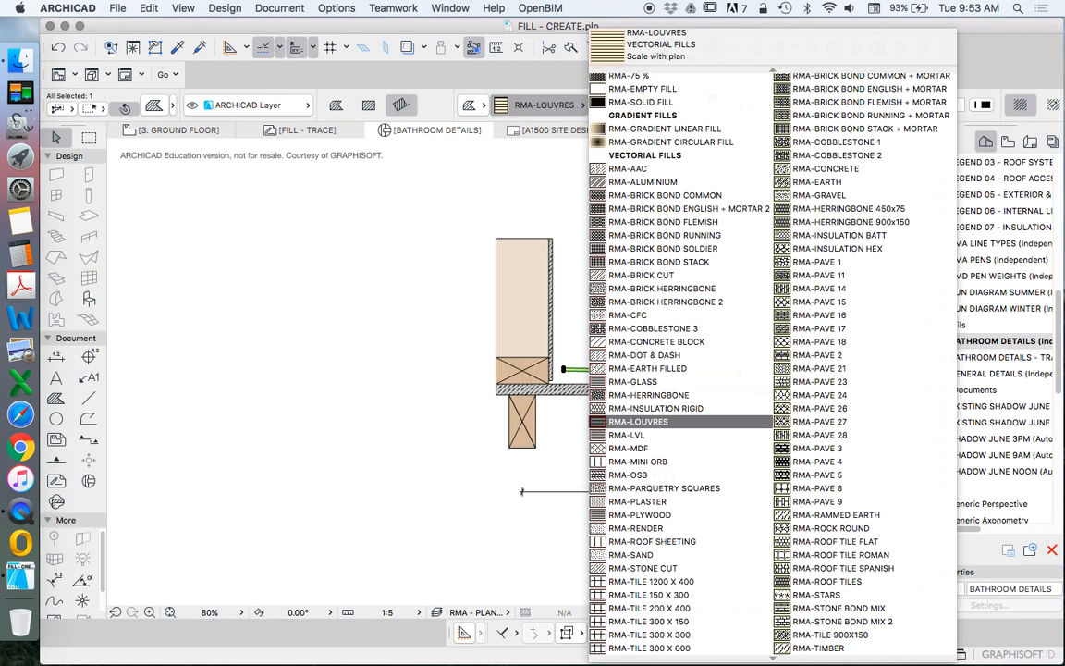
pyautogui.click(657, 340)
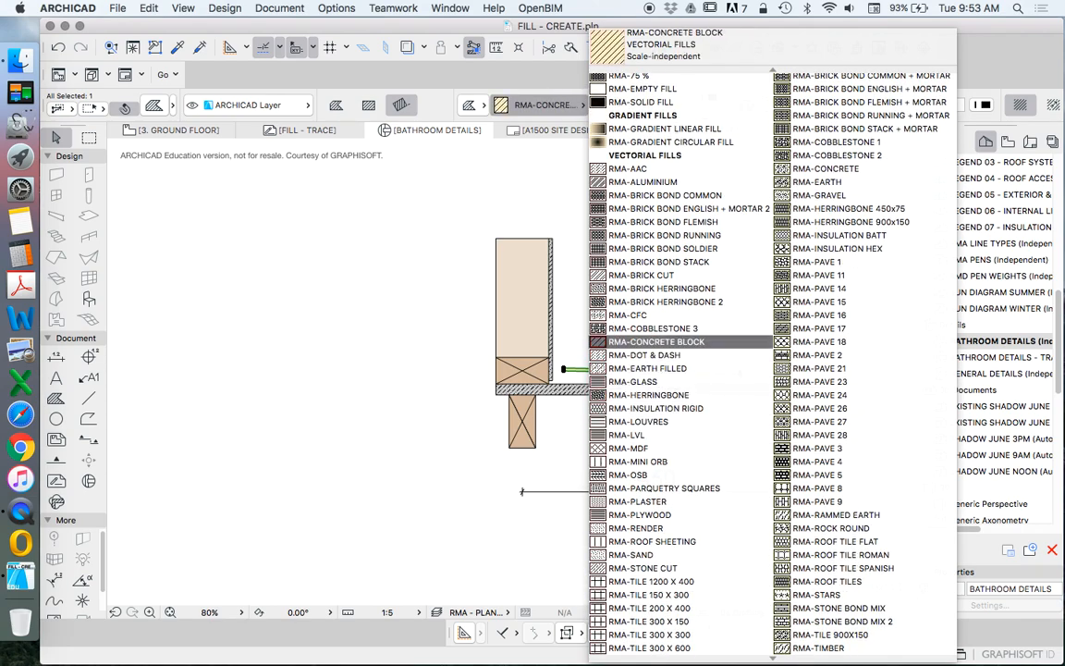
pyautogui.click(643, 181)
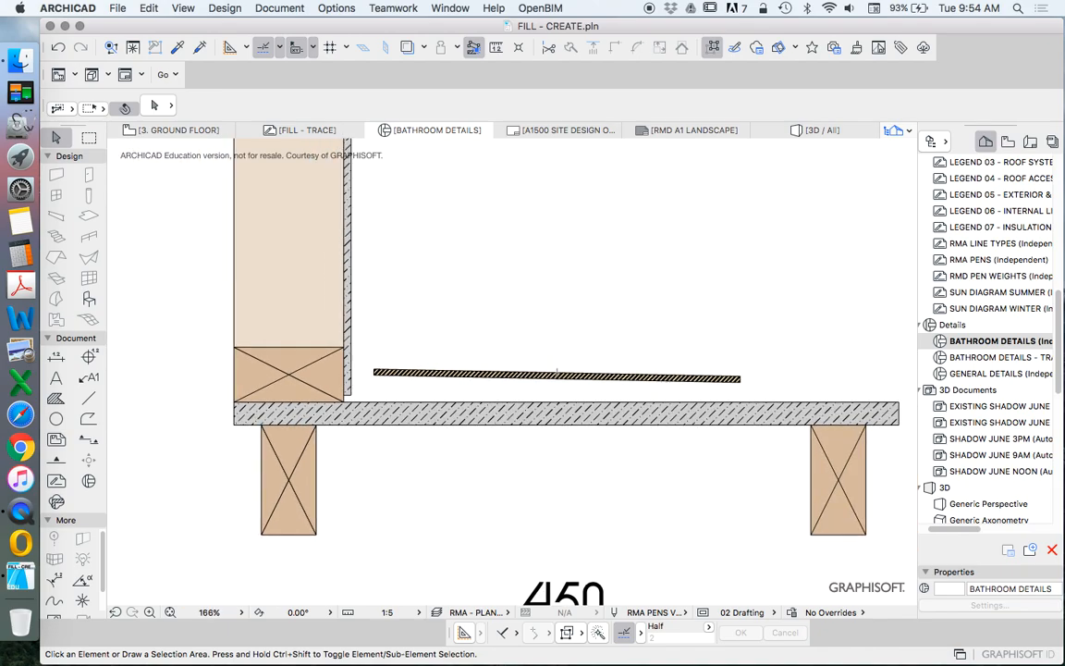
# Switch to the Line tool to start drawing the membrane
pyautogui.click(555, 374)
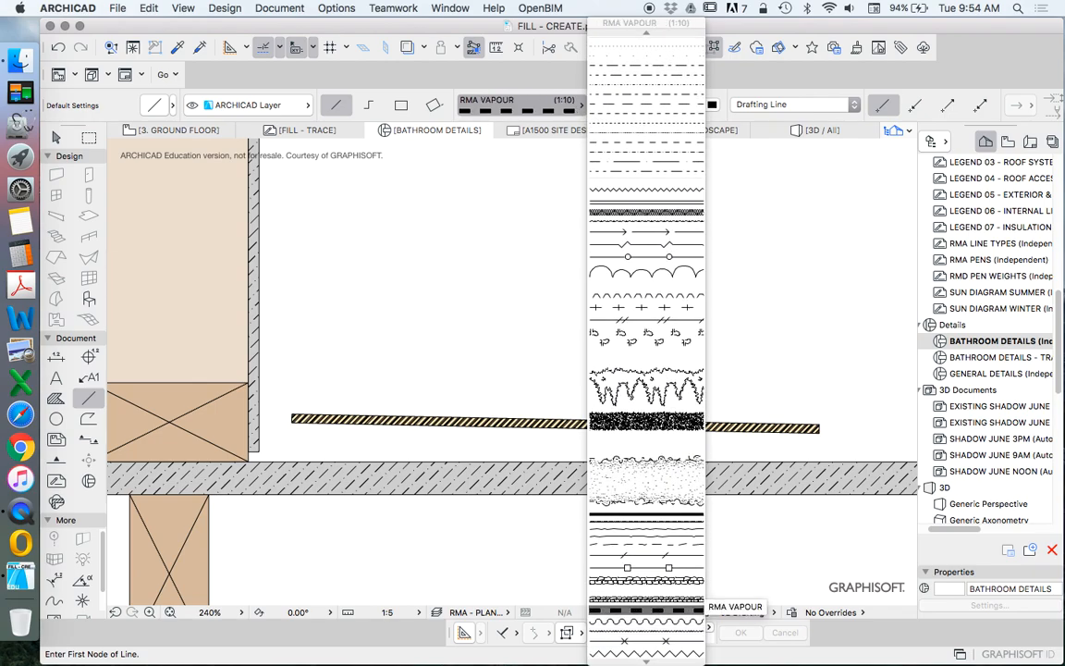
# Choose the RMA VAPOUR line type, run the membrane up the wall face and select its pieces
pyautogui.click(643, 103)
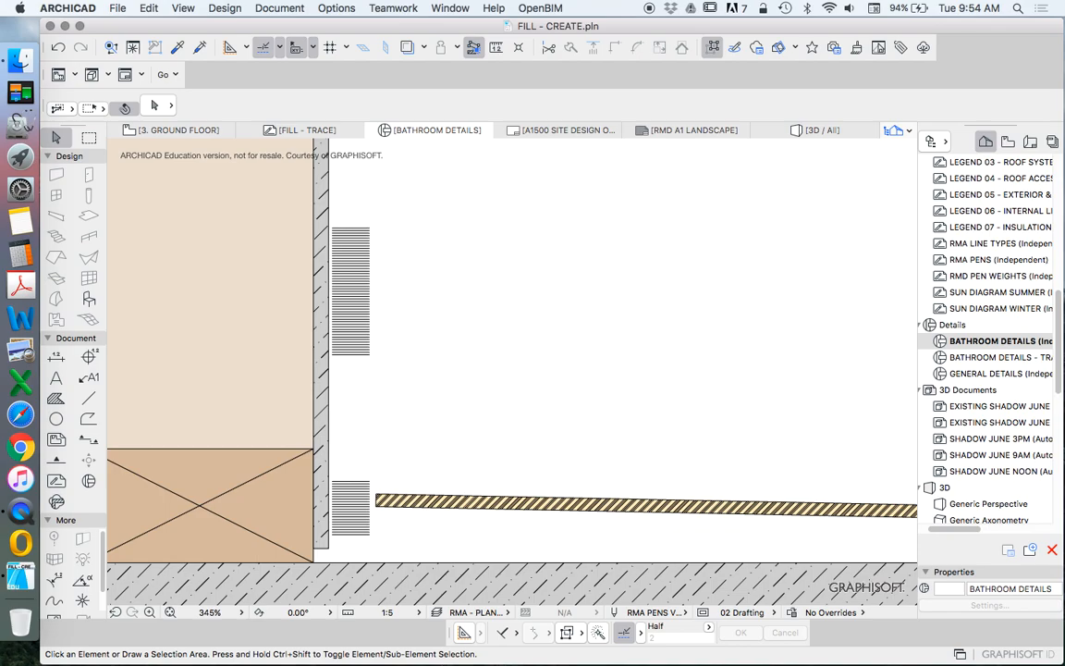
pyautogui.moveTo(347, 211); pyautogui.dragTo(414, 331)
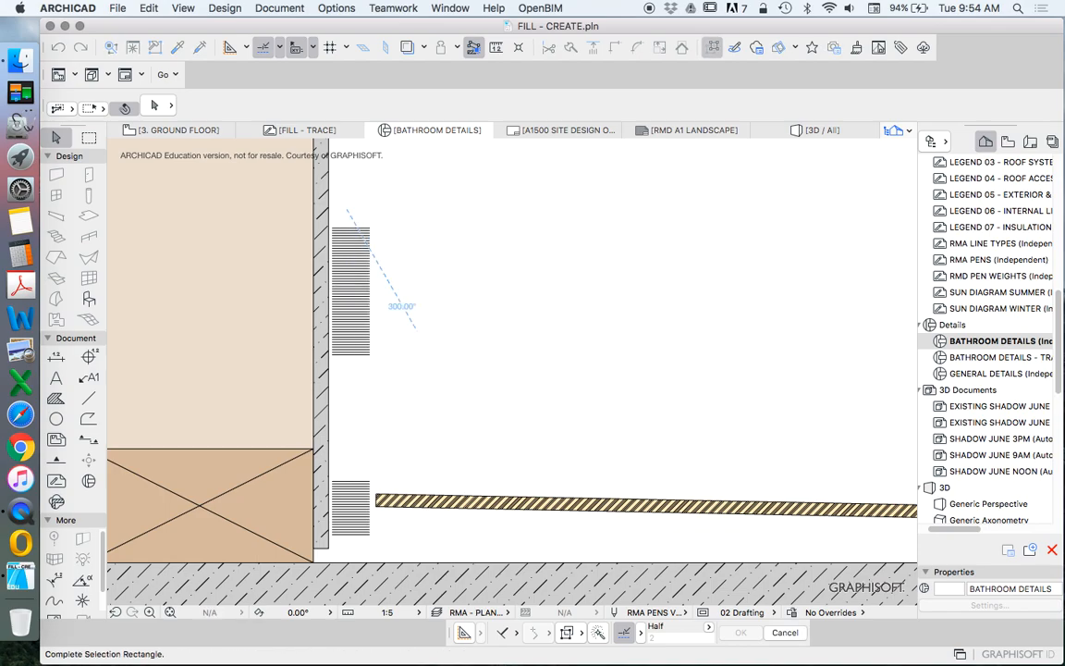
pyautogui.click(352, 293)
pyautogui.write('2')
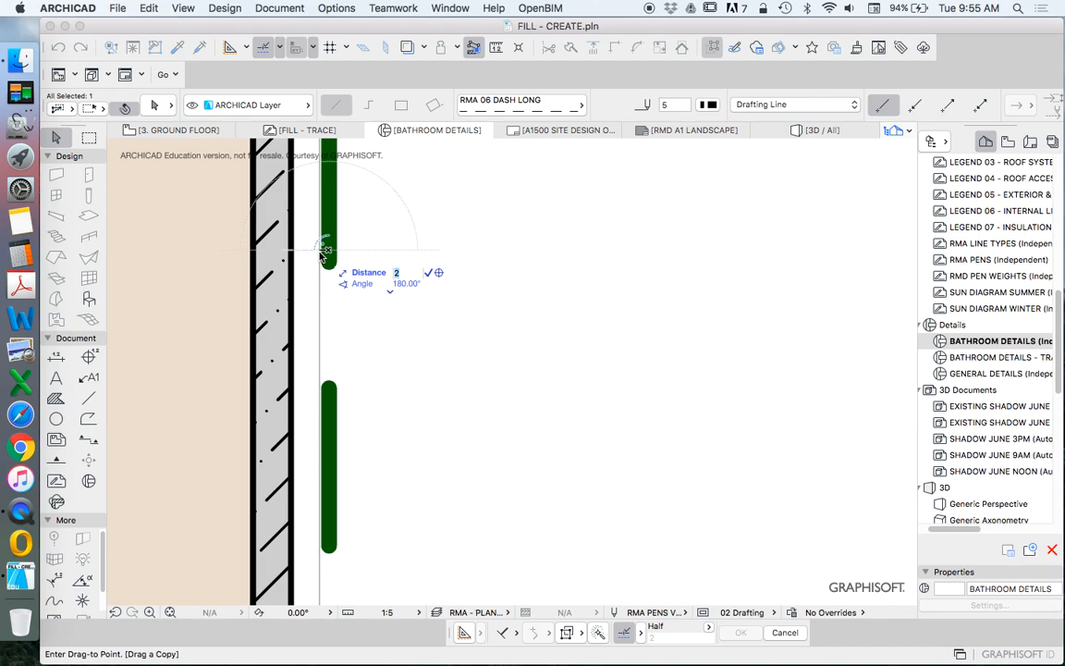
# Abandon the copy of the wall membrane segments via the context menu, keeping the originals
pyautogui.rightClick(324, 255)
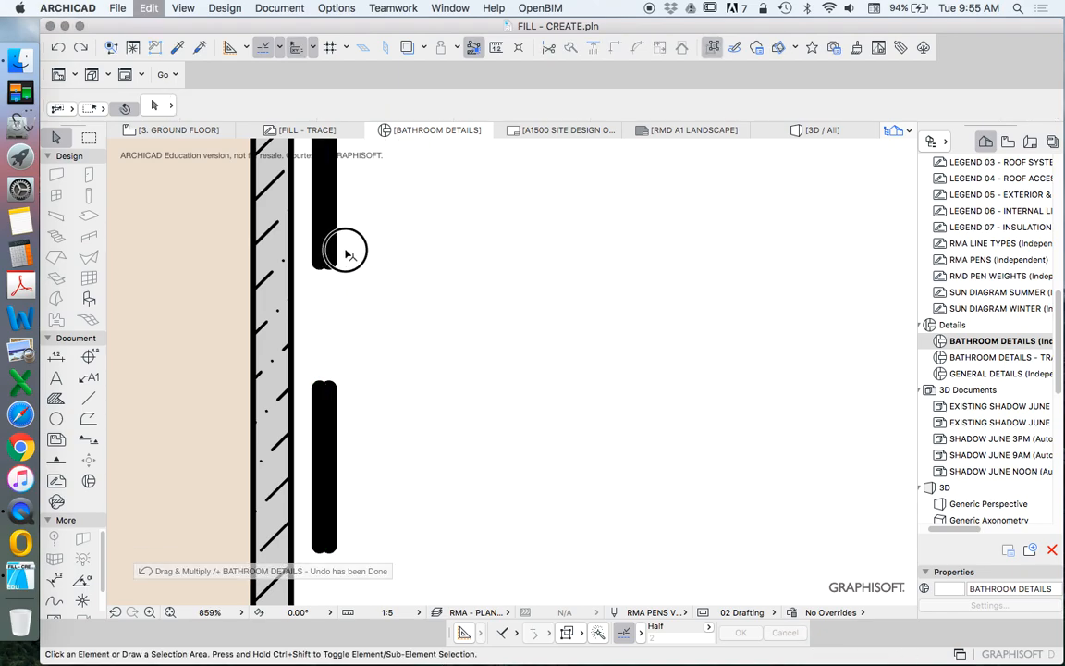
pyautogui.rightClick(347, 251)
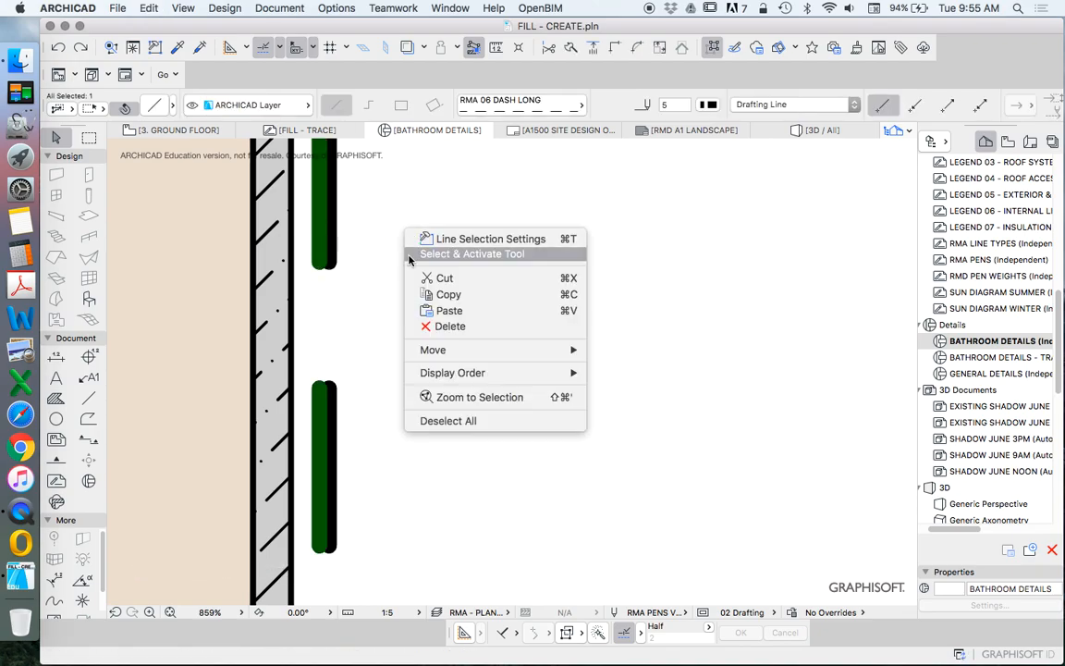
# Drag the long-dash membrane line from its reference point to sit directly against the wall lining
pyautogui.click(433, 349)
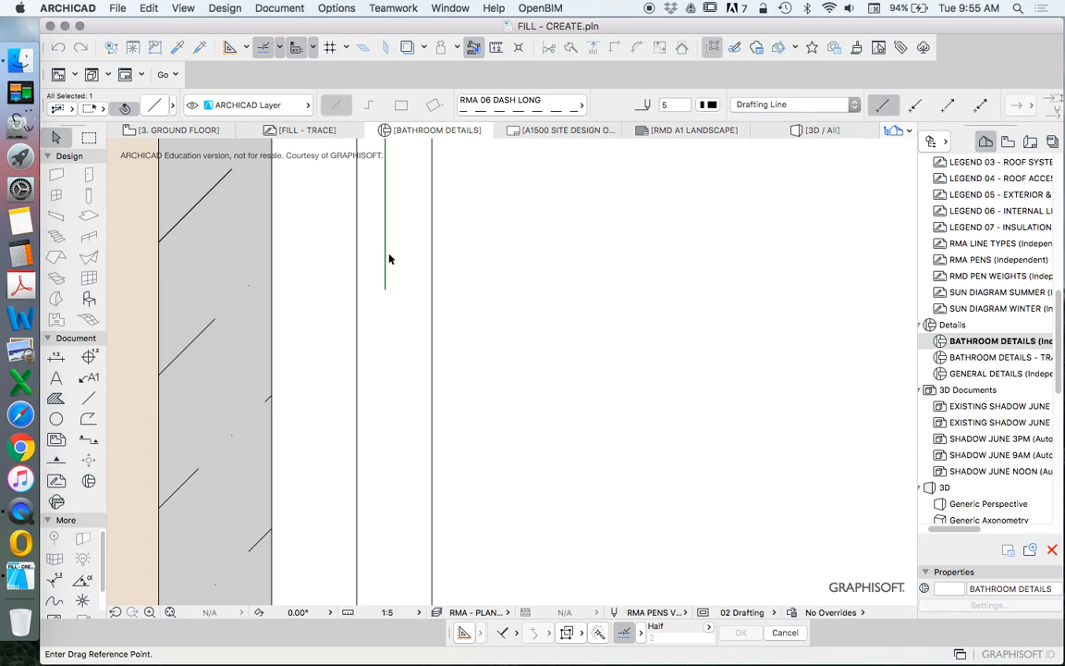
pyautogui.click(387, 256)
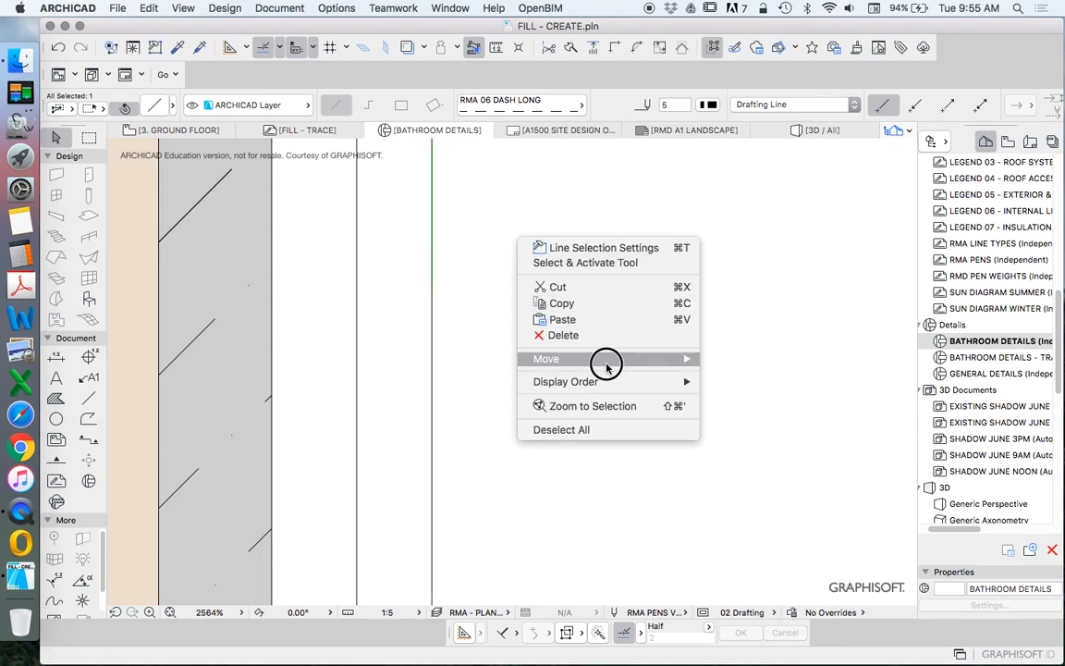
pyautogui.click(546, 359)
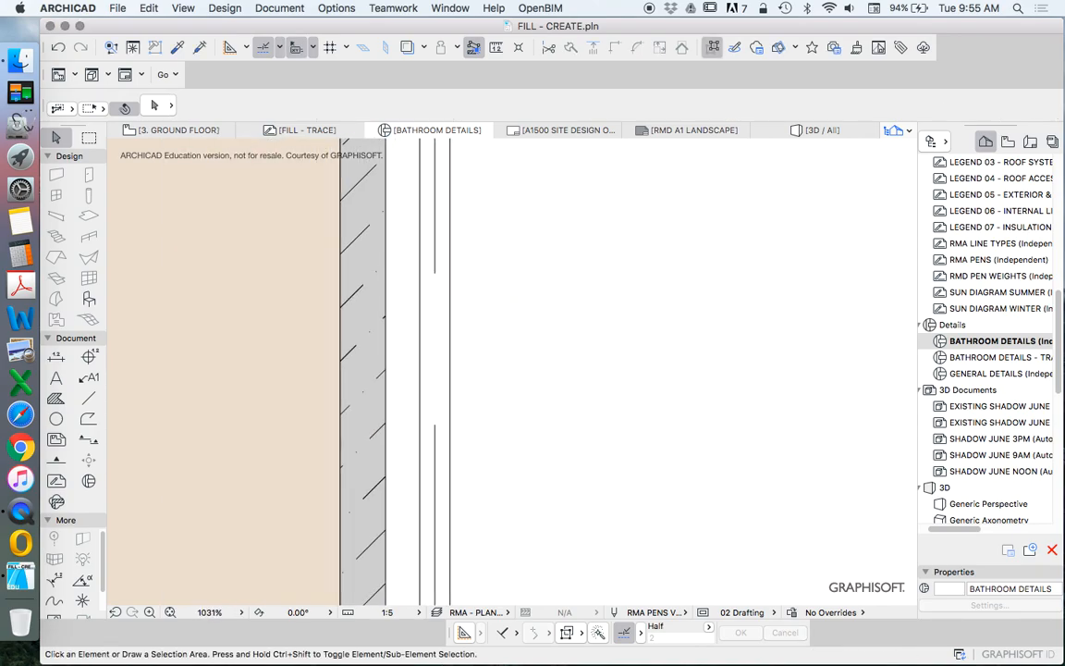
pyautogui.click(710, 103)
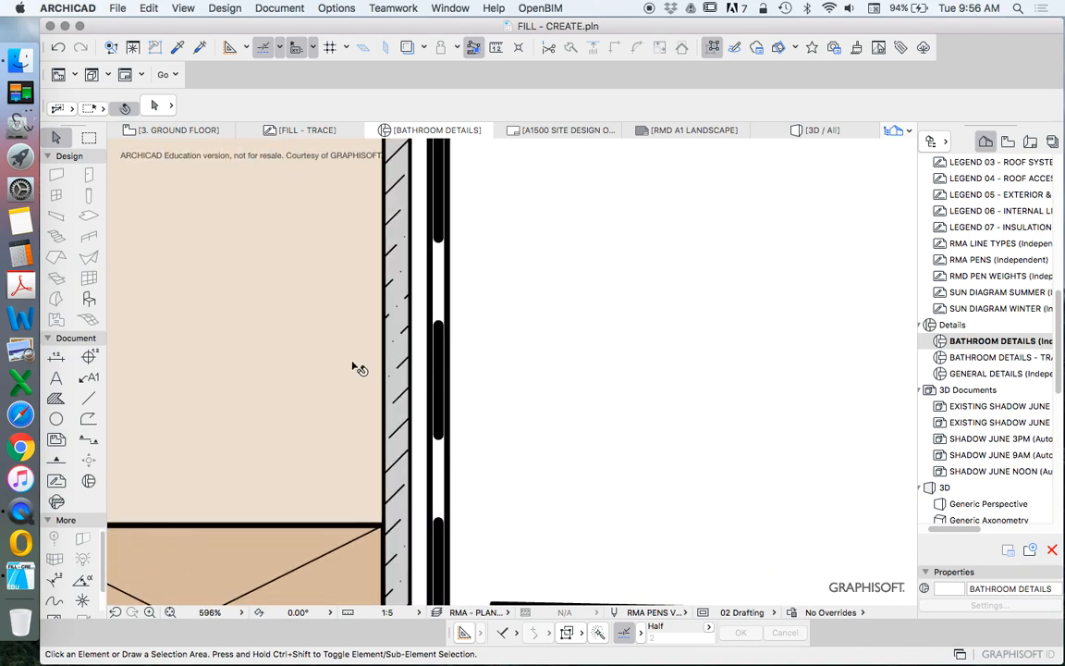
pyautogui.moveTo(451, 373)
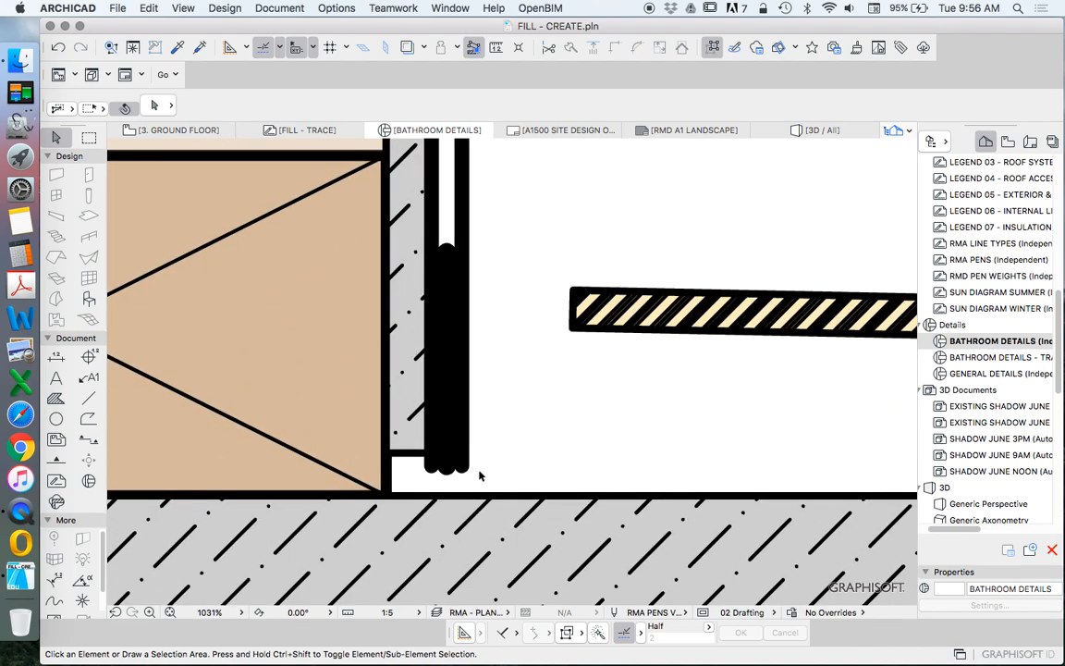
# Bring up the wall membrane's context menu to begin Mirror a Copy
pyautogui.rightClick(481, 477)
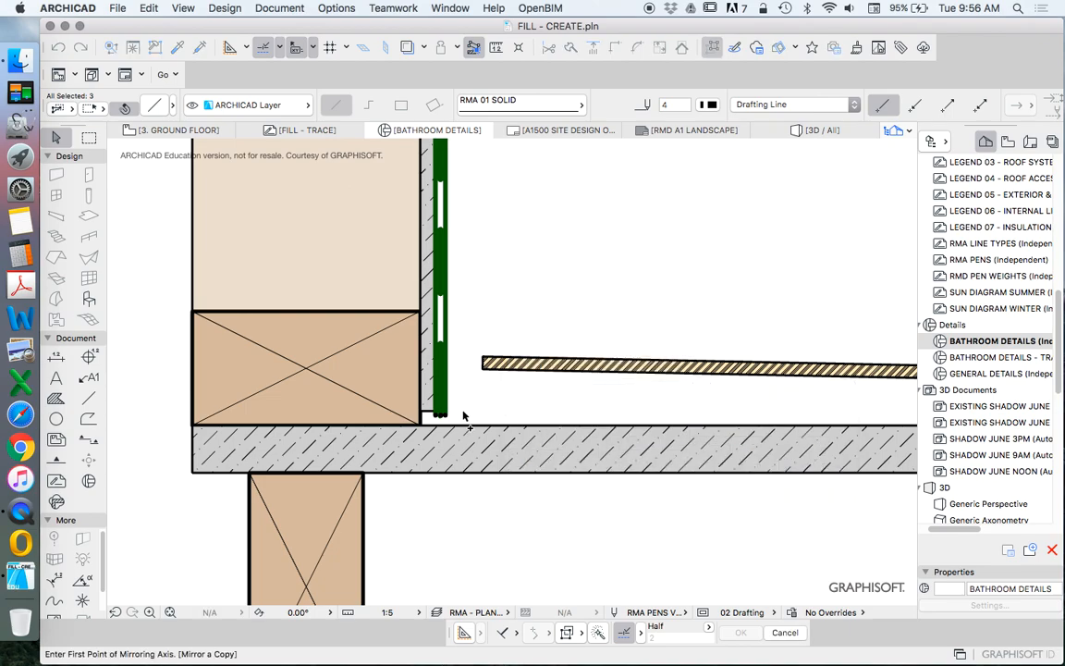
# Finish the mirrored membrane along the floor and frame it with the Marquee to meet the wall membrane at the corner
pyautogui.rightClick(462, 416)
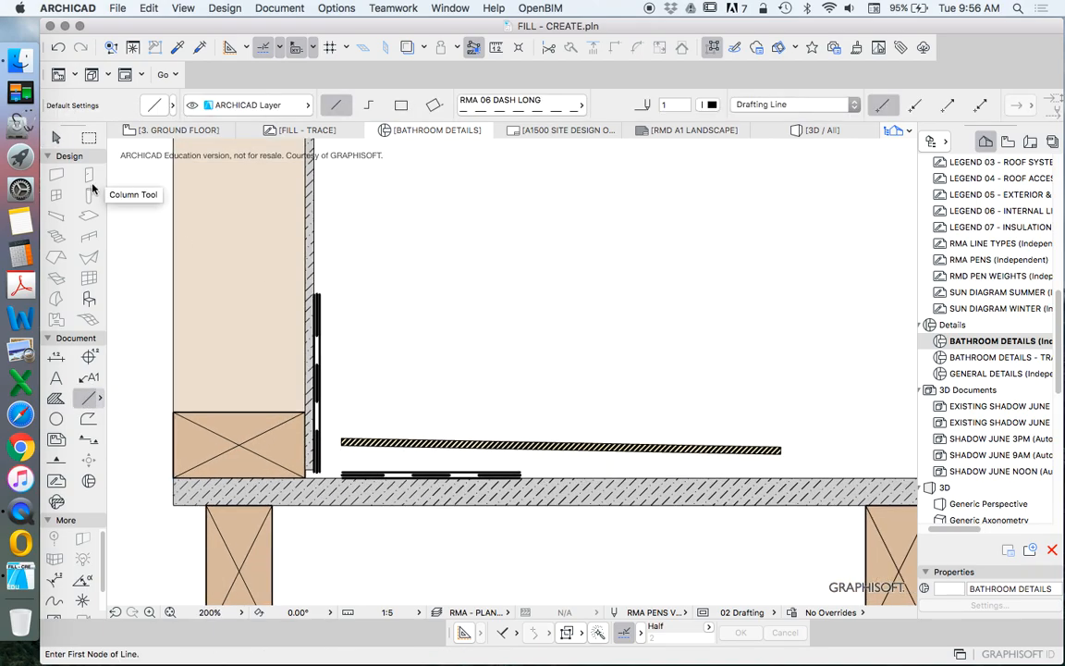
pyautogui.click(88, 137)
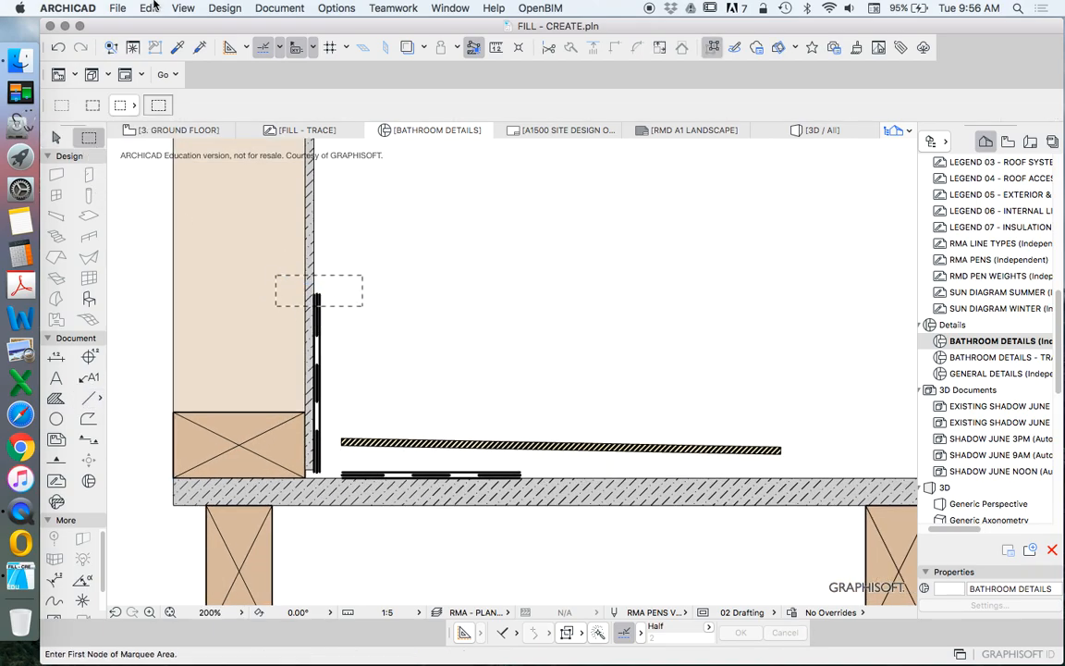
pyautogui.click(148, 8)
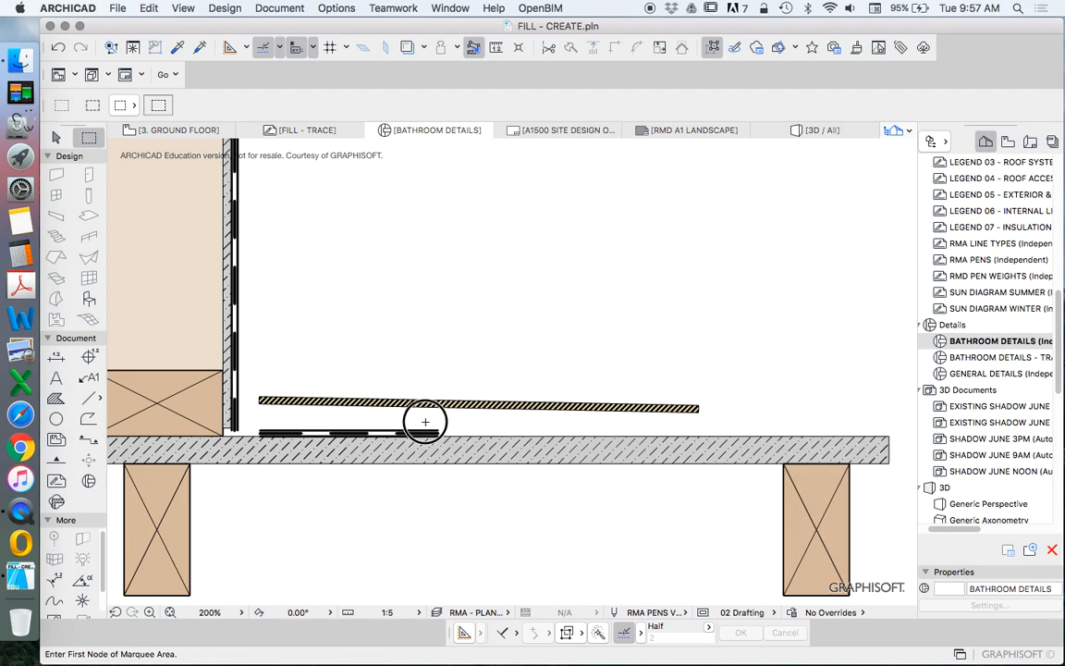
pyautogui.click(148, 8)
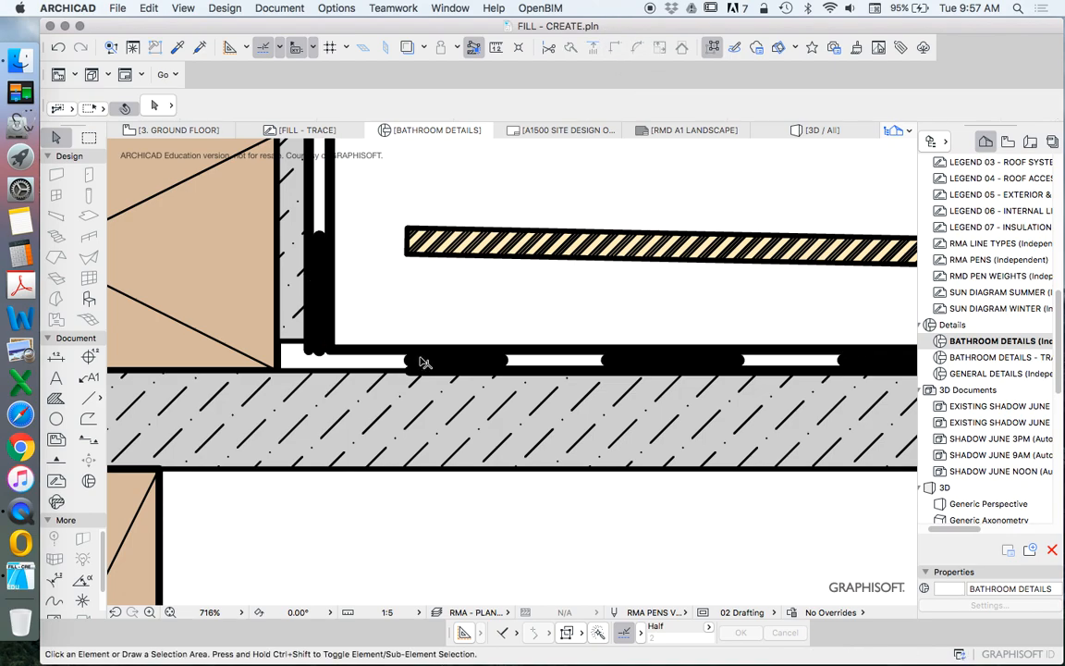
# Turn on the Trace Reference so the source waterproofing page shows beneath the detail
pyautogui.click(453, 358)
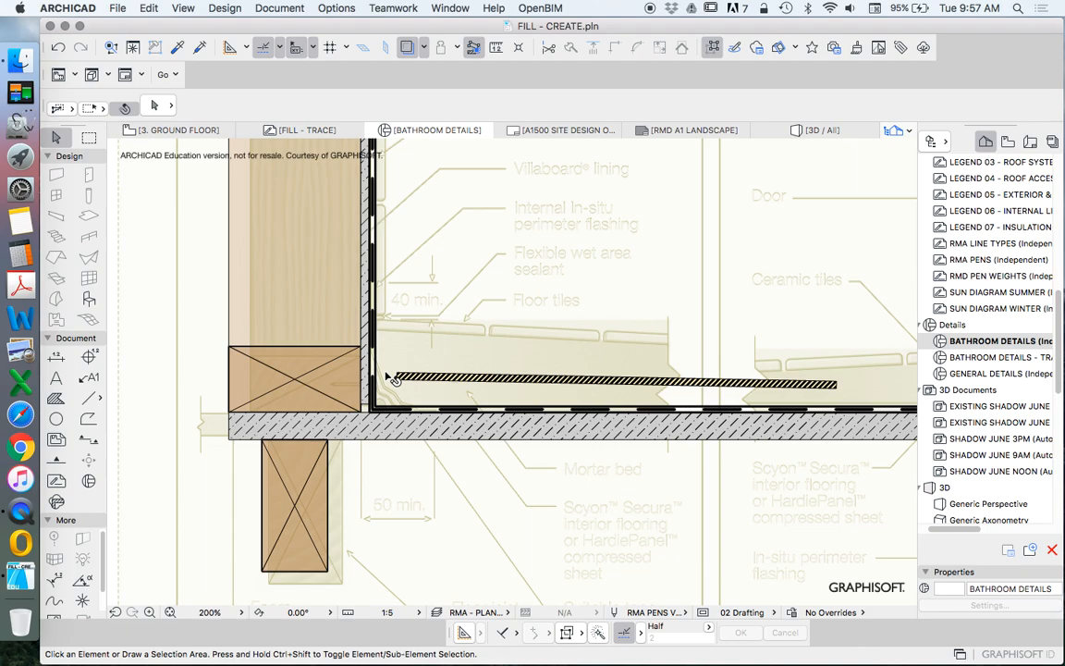
# Open the BATHROOM DETAILS - TRACE view from the Navigator
pyautogui.scroll(-3)
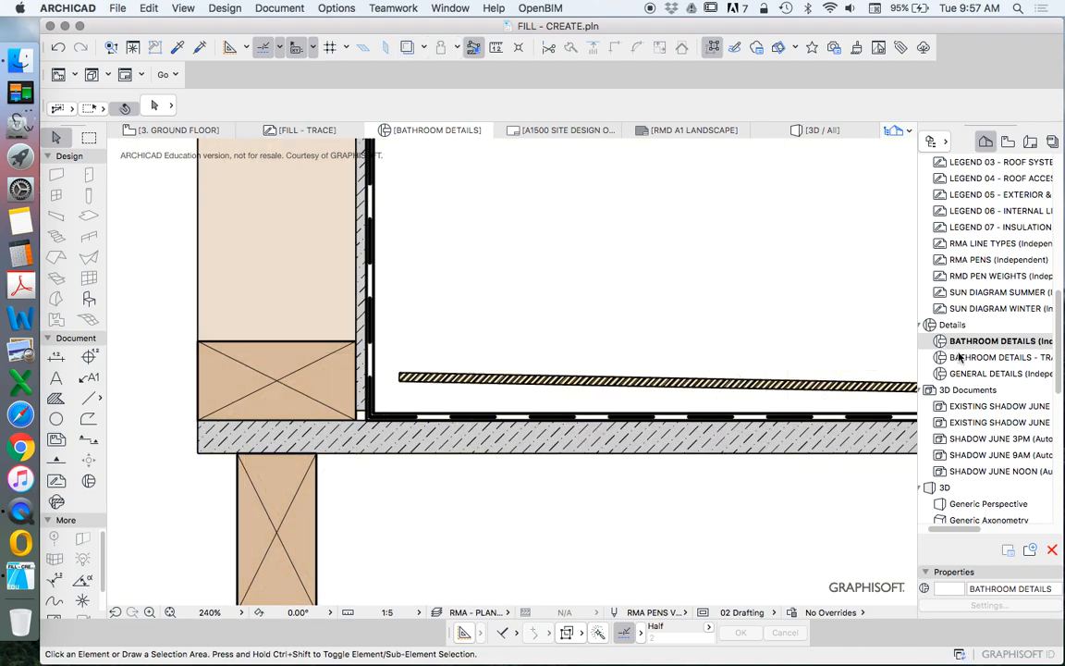
pyautogui.doubleClick(999, 357)
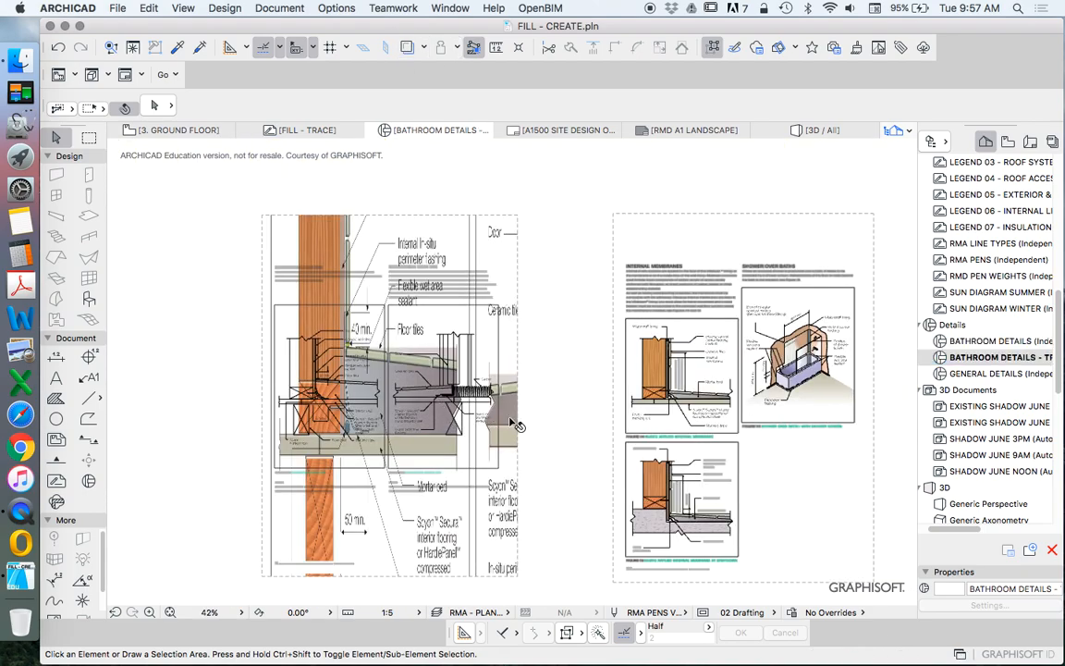